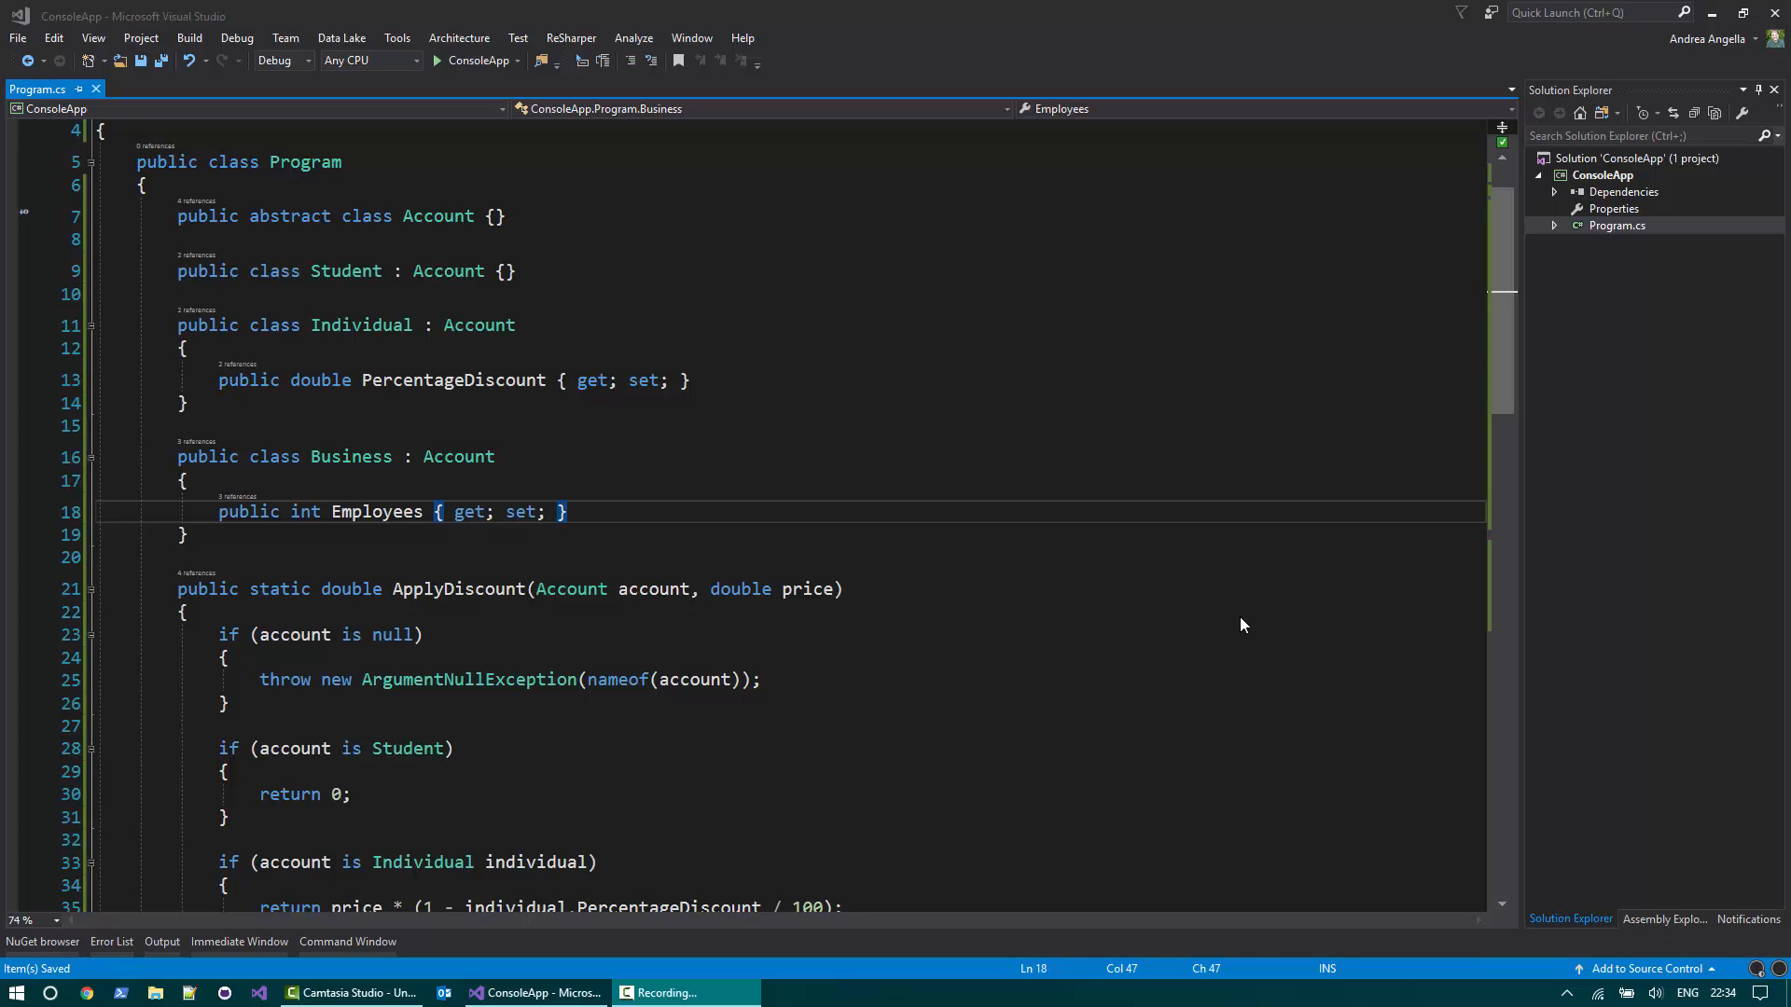
{"action": "mouse_move", "coordinate": [1275, 571]}
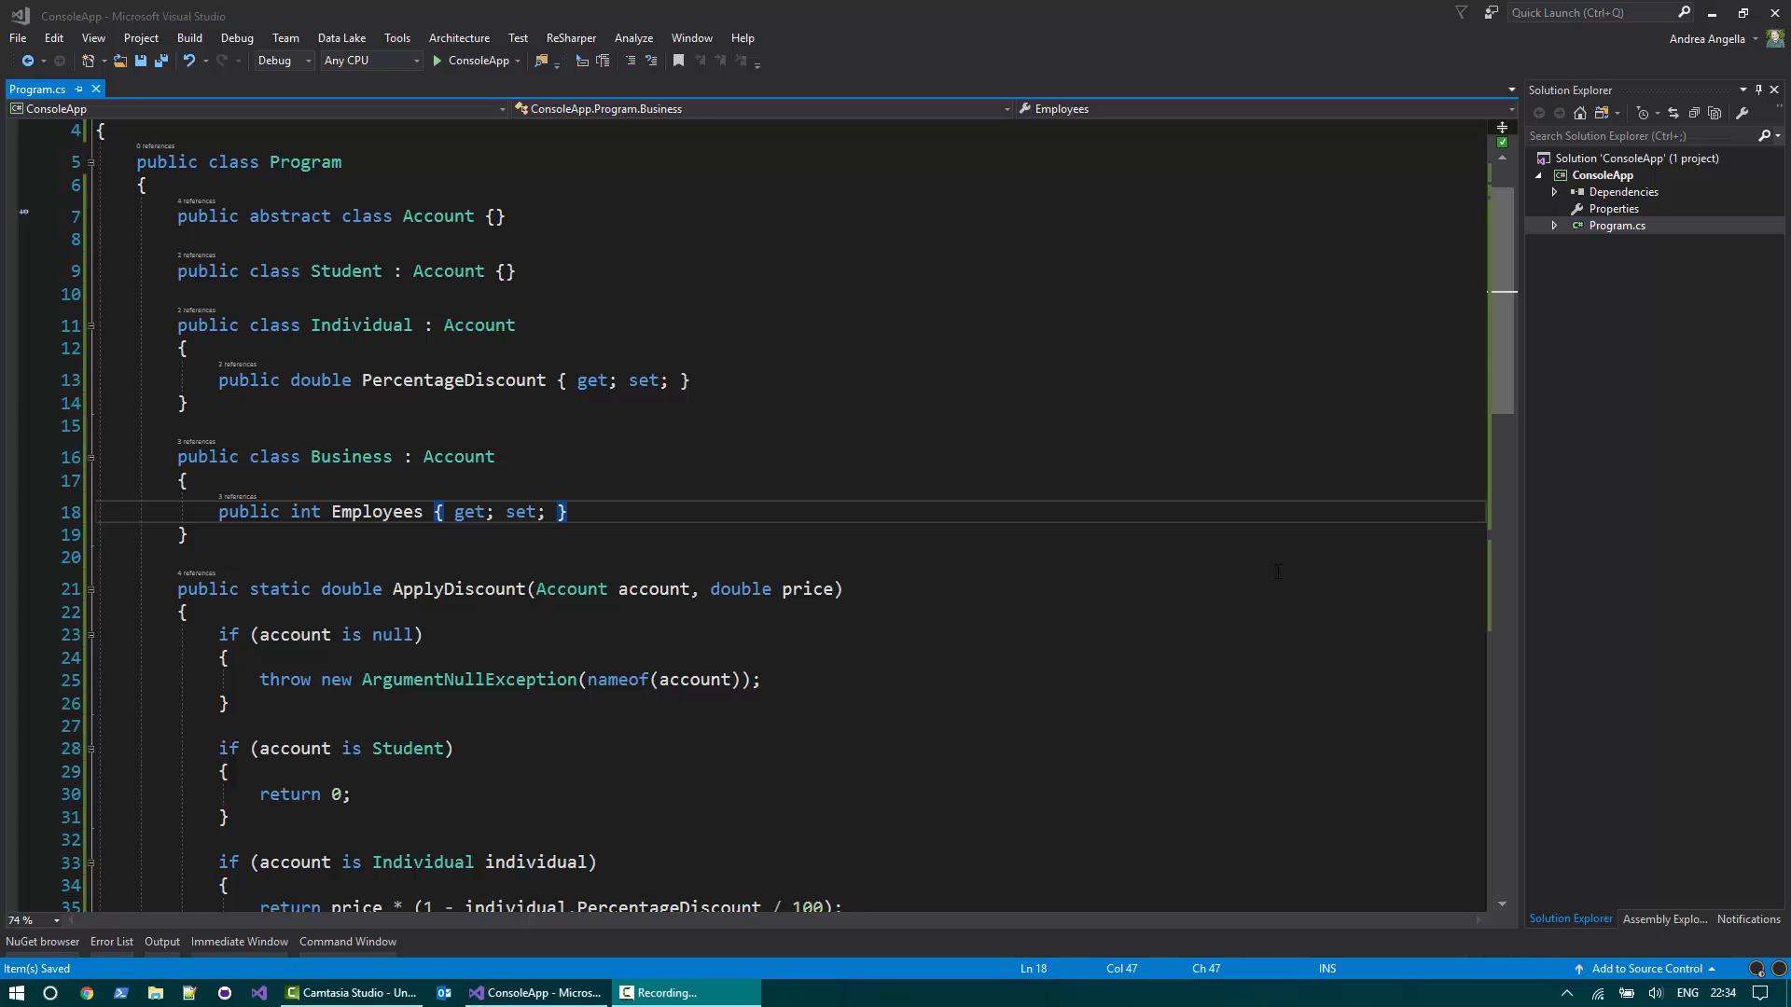
{"action": "mouse_move", "coordinate": [375, 194]}
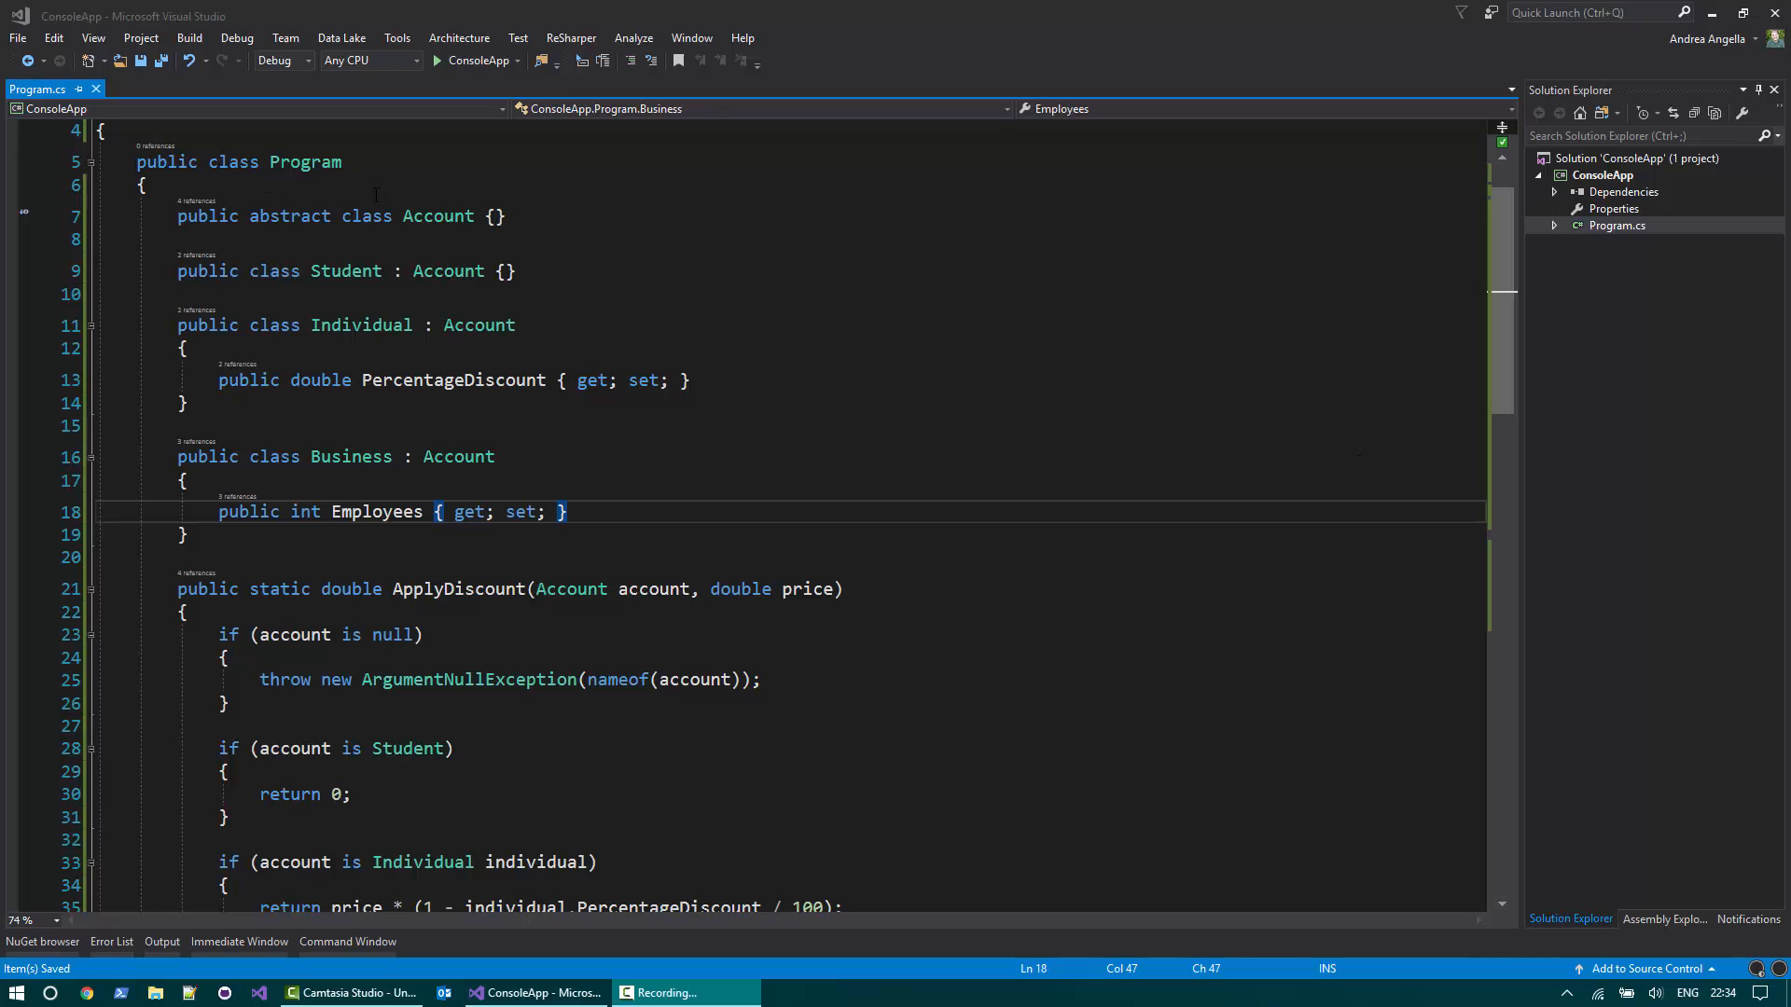
Review ApplyDiscount's null check and Main, then build the solution to confirm it compiles.
{"action": "scroll", "scroll_direction": "up", "scroll_amount": 3}
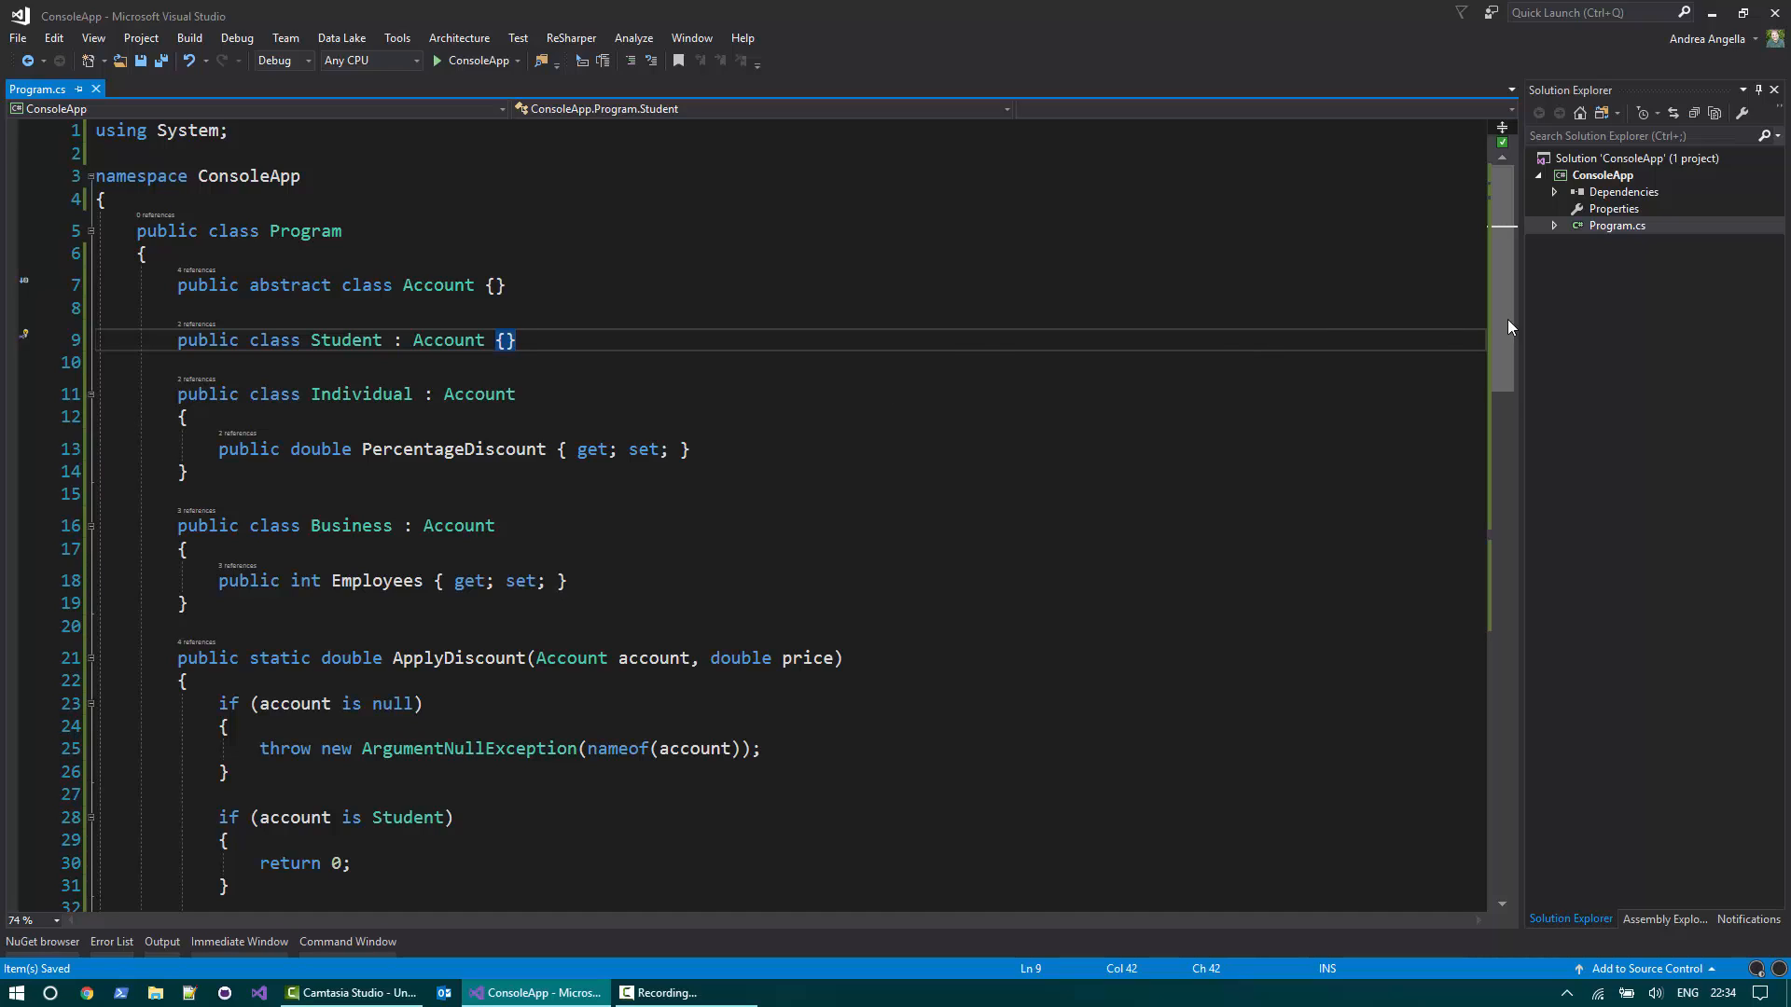
{"action": "mouse_move", "coordinate": [1481, 263]}
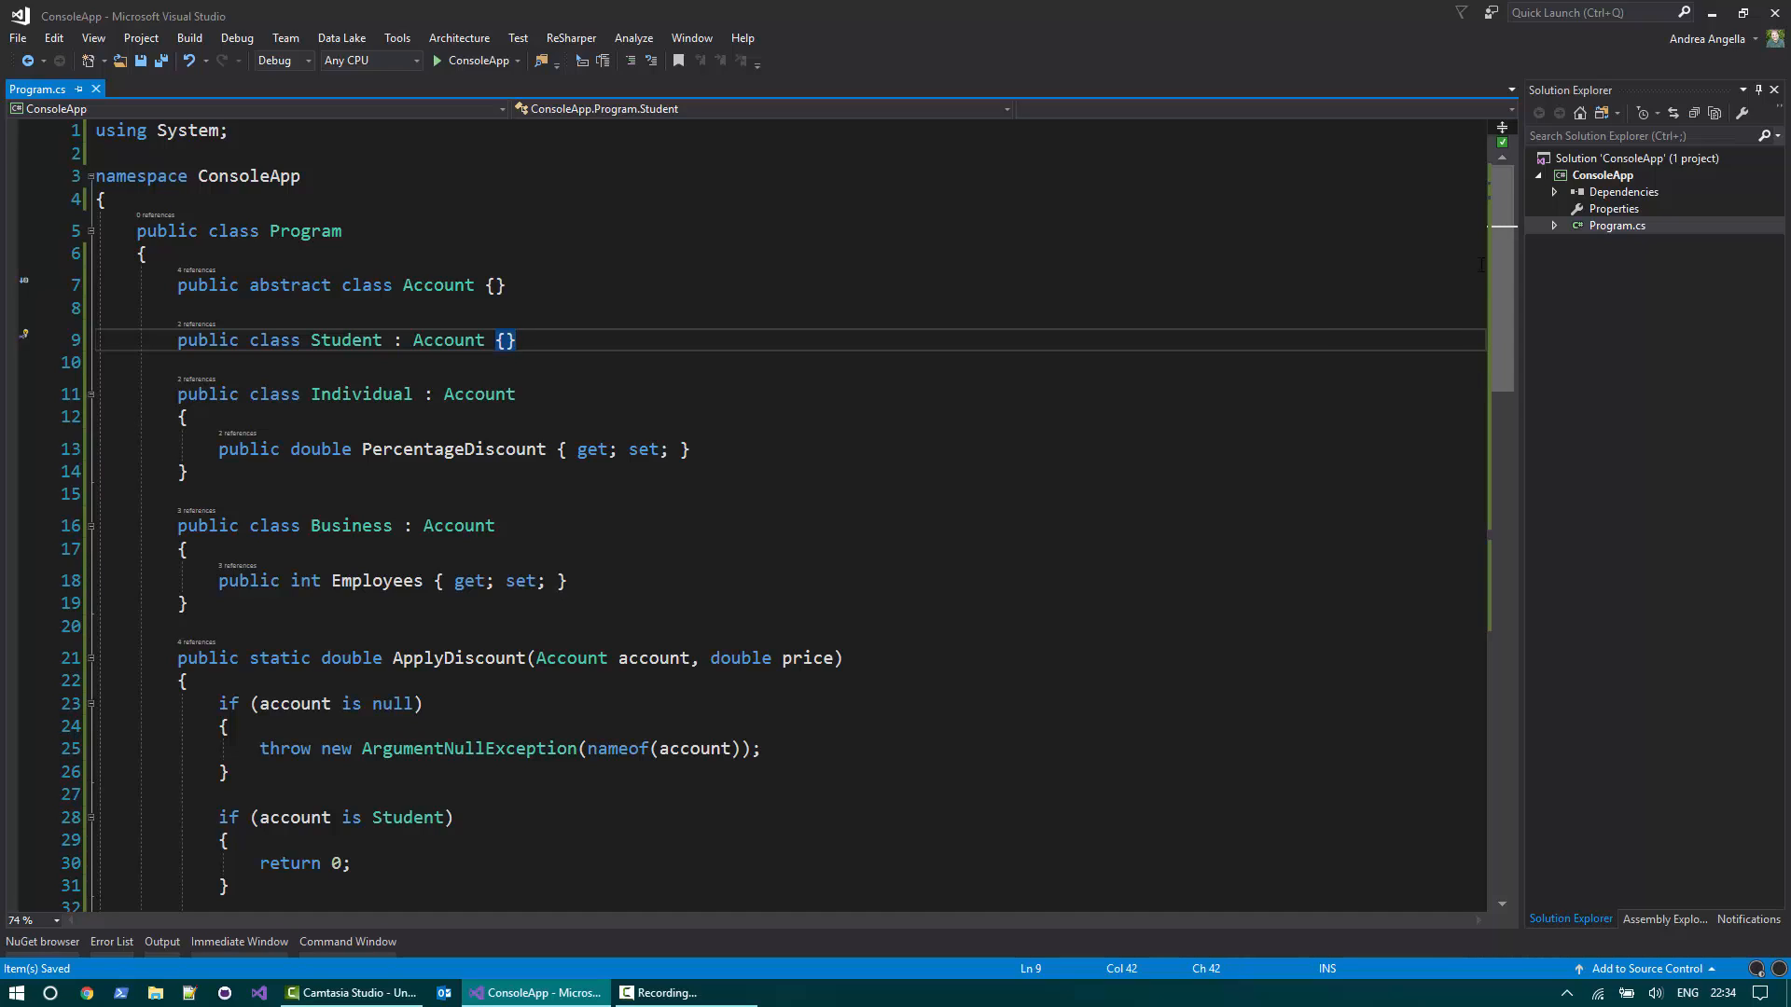
{"action": "scroll", "scroll_direction": "down", "scroll_amount": 3}
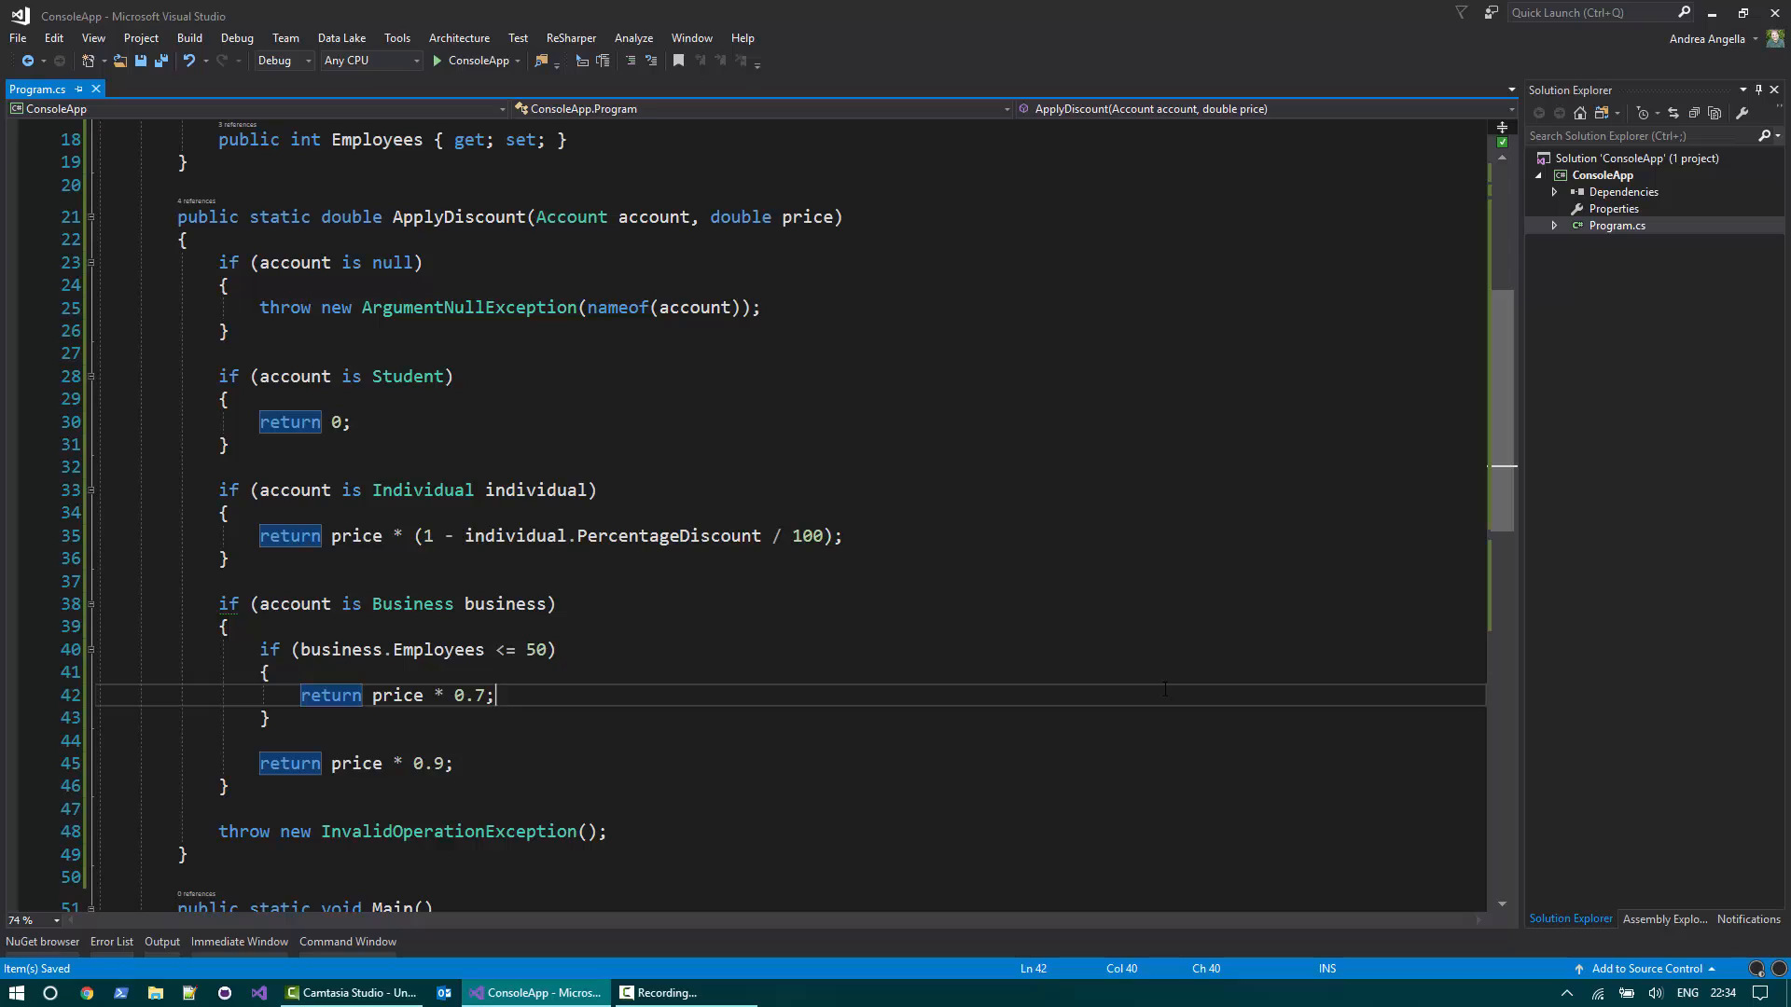
{"action": "left_click", "coordinate": [227, 330]}
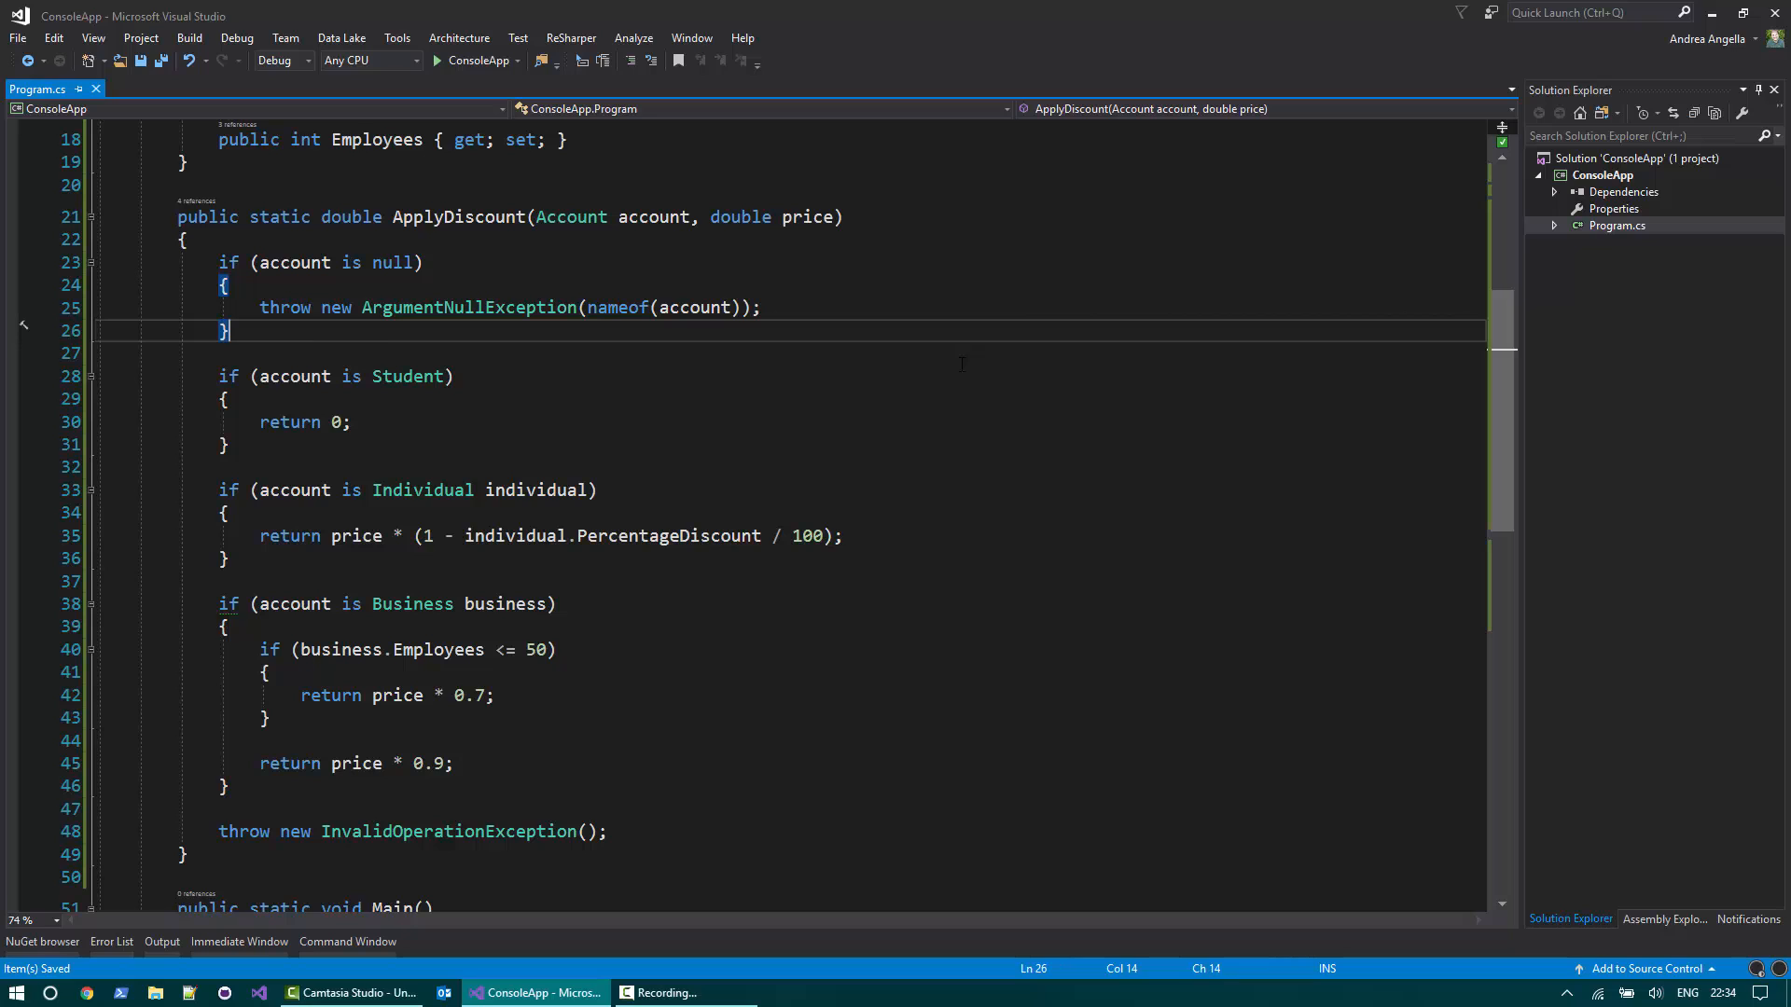
{"action": "scroll", "scroll_direction": "down", "scroll_amount": 3}
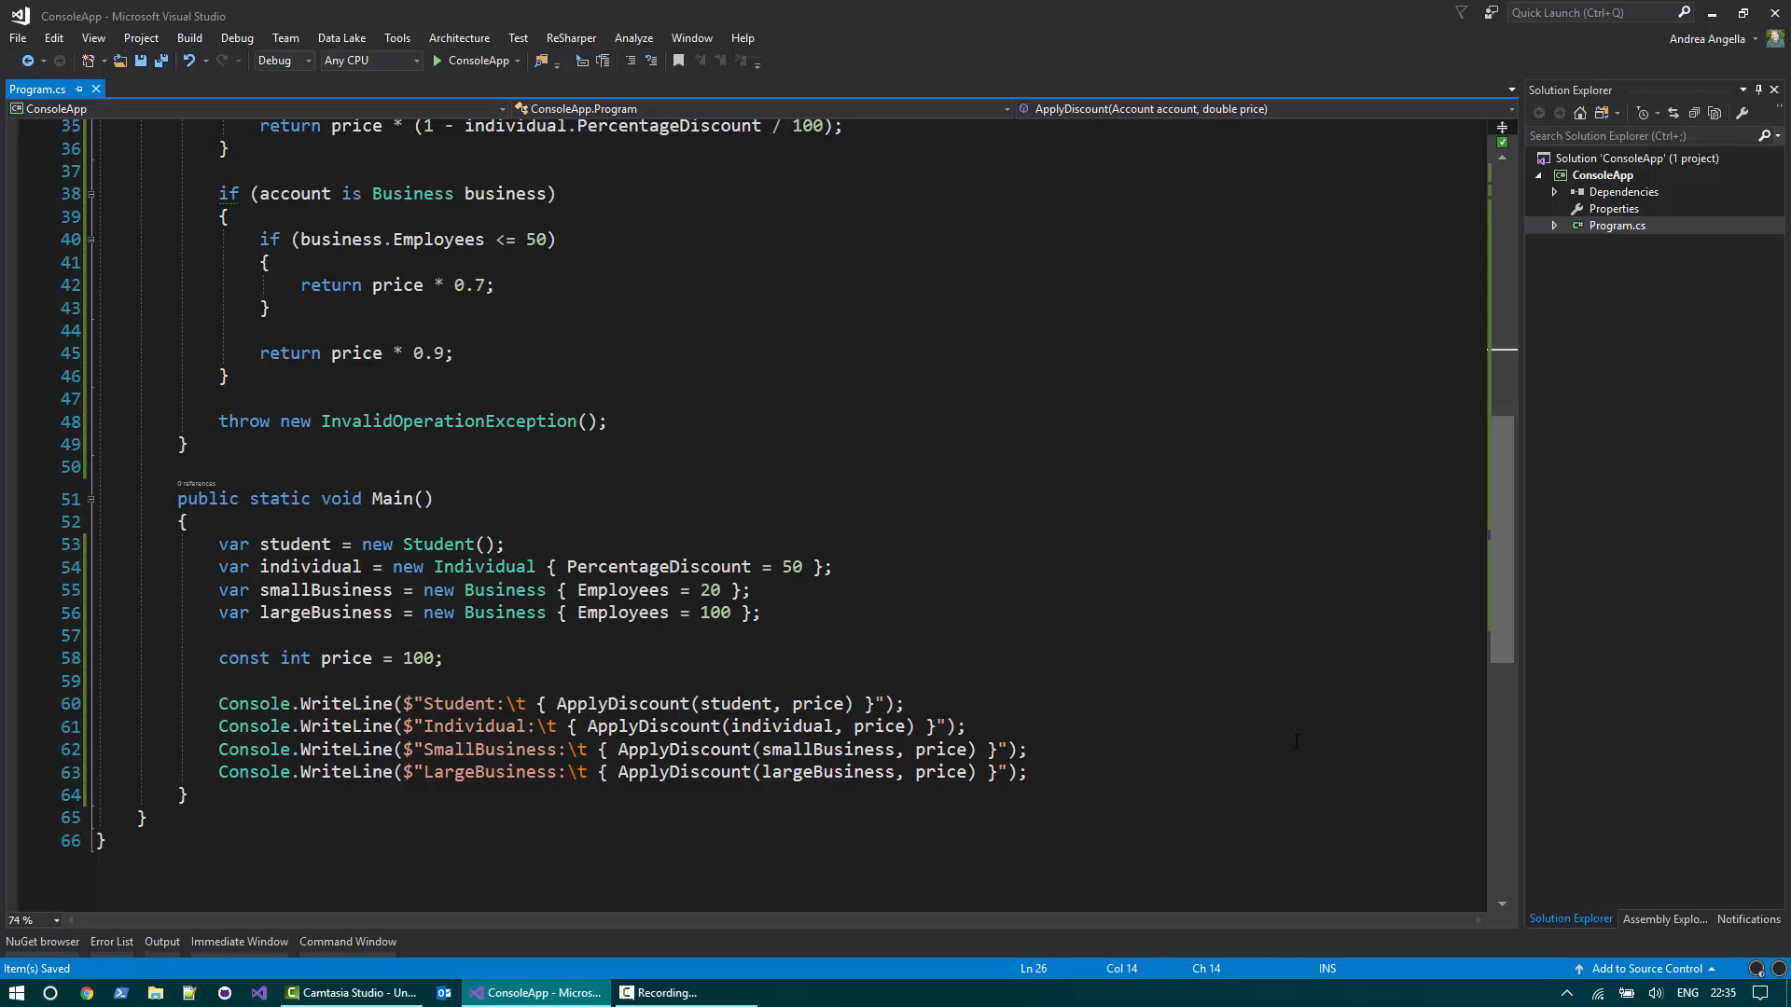
{"action": "left_click", "coordinate": [437, 60]}
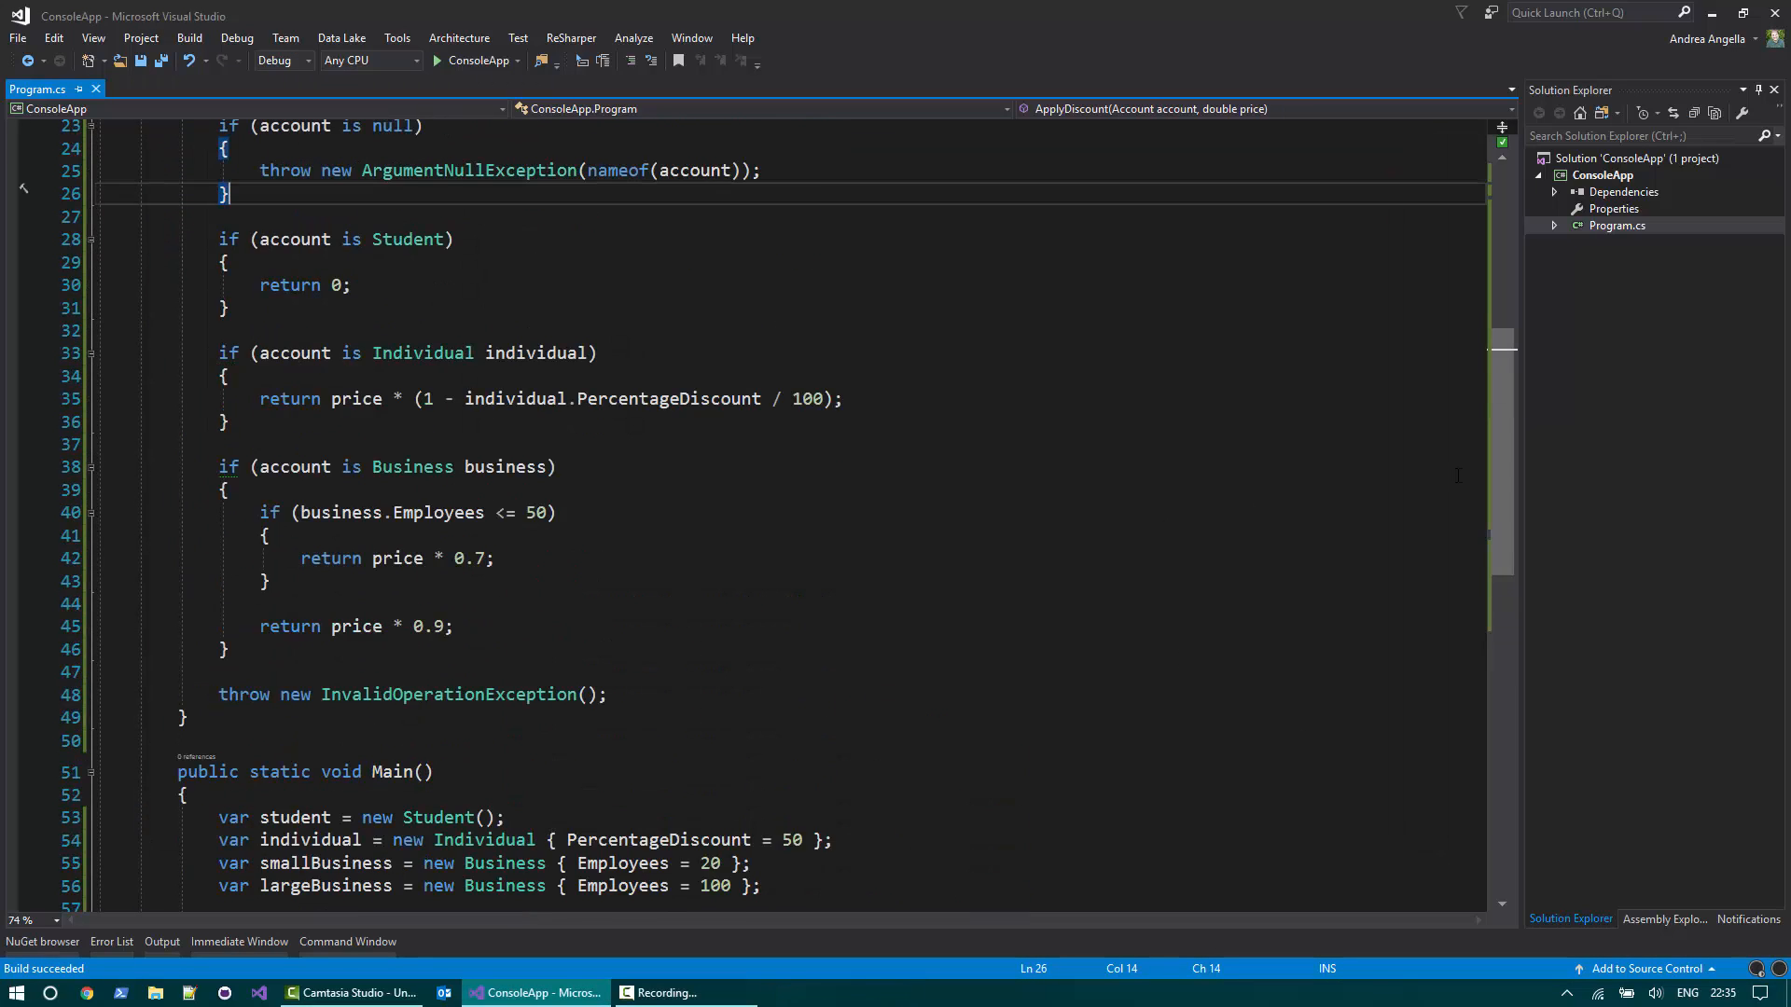
Start a switch on account in ApplyDiscount with a 'case null:' that throws.
{"action": "scroll", "scroll_direction": "up", "scroll_amount": 3}
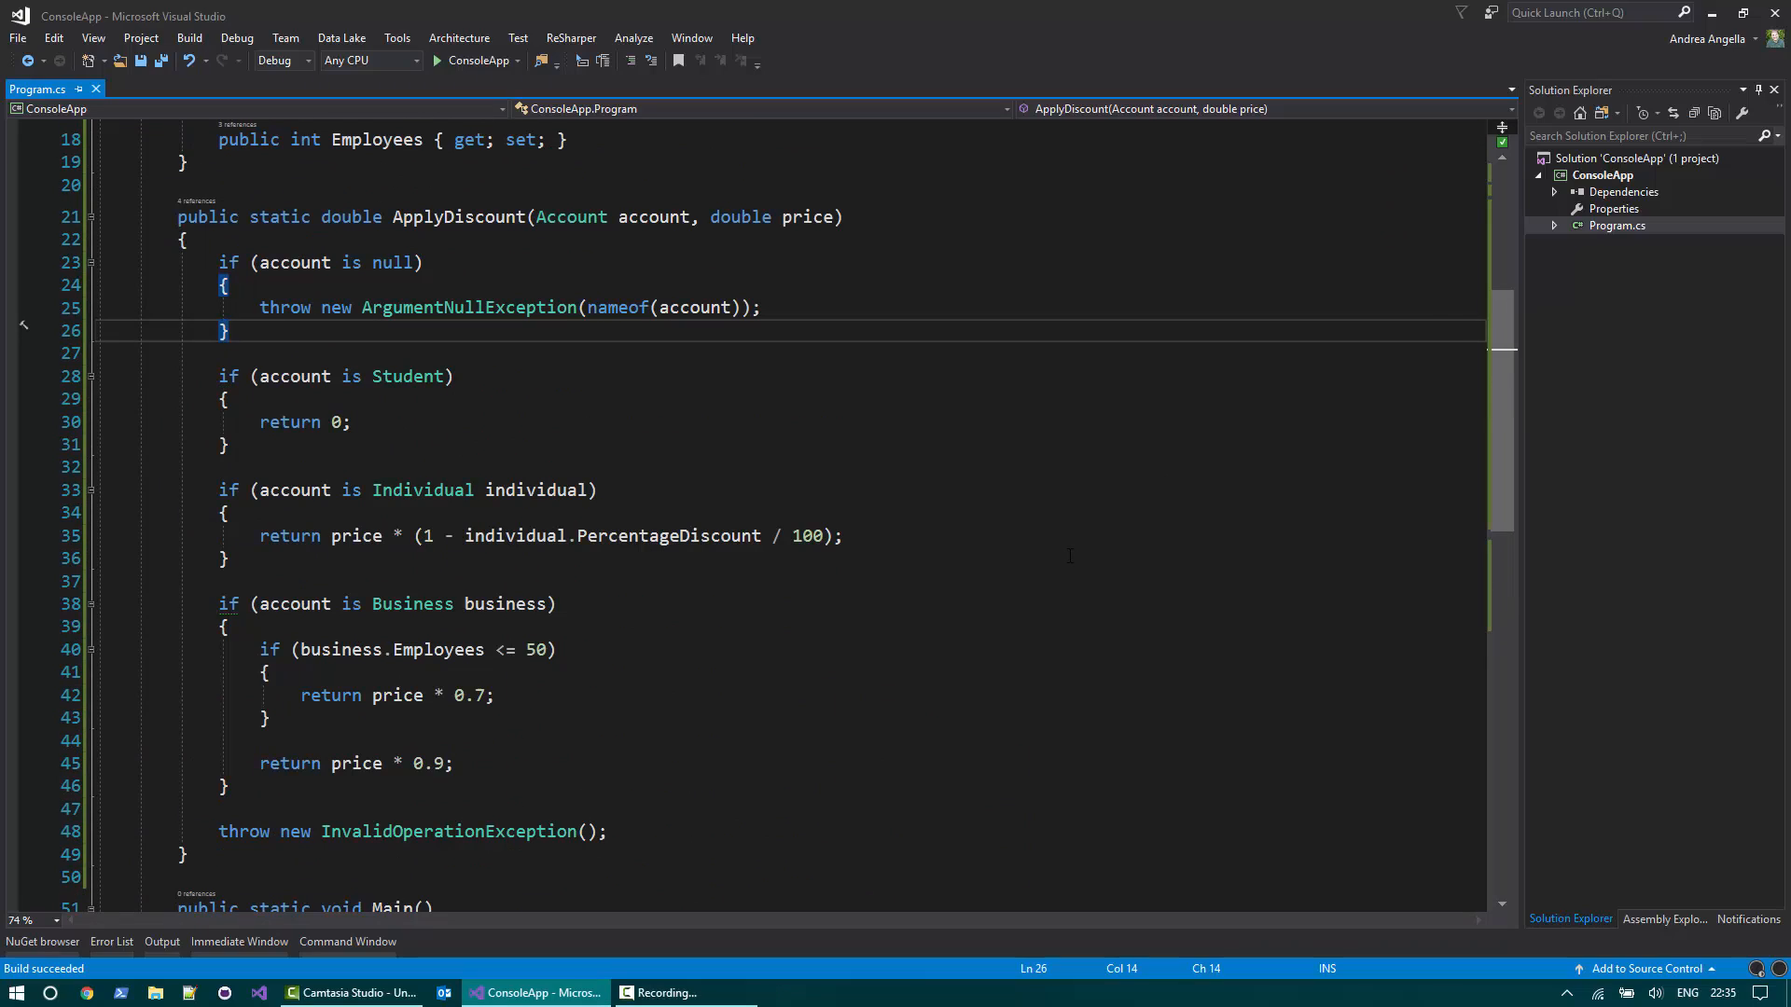
{"action": "mouse_move", "coordinate": [351, 217]}
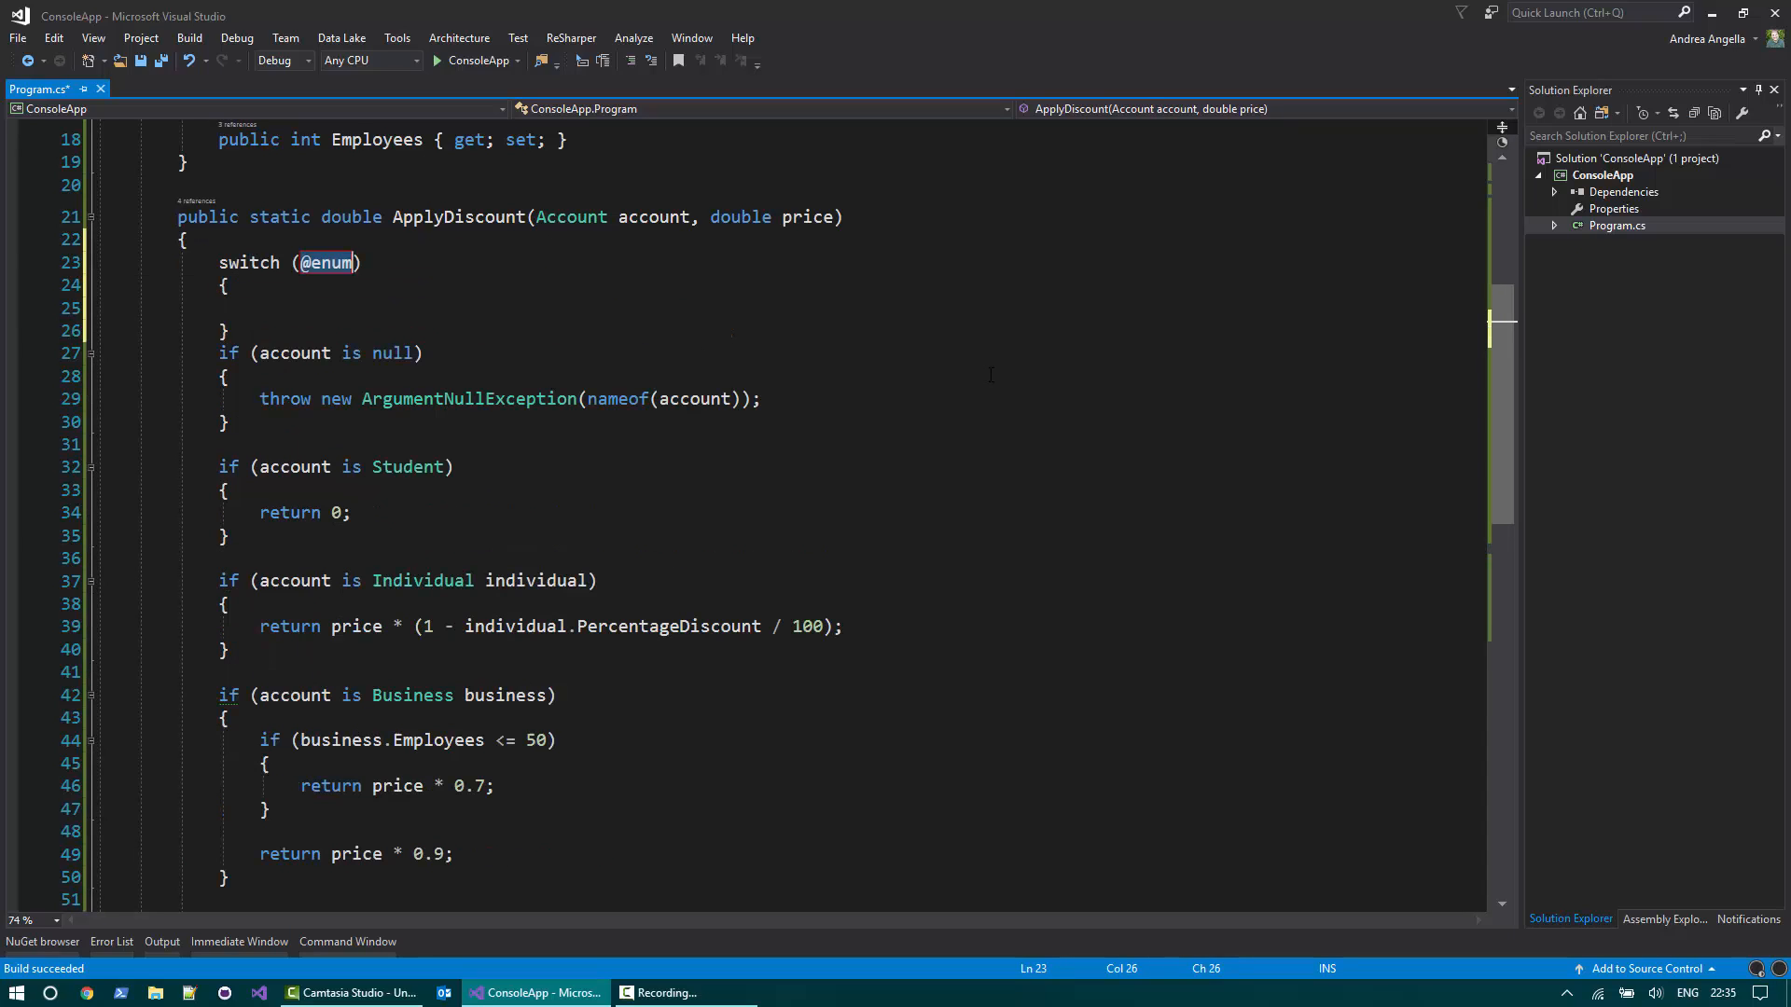
{"action": "type", "text": "account"}
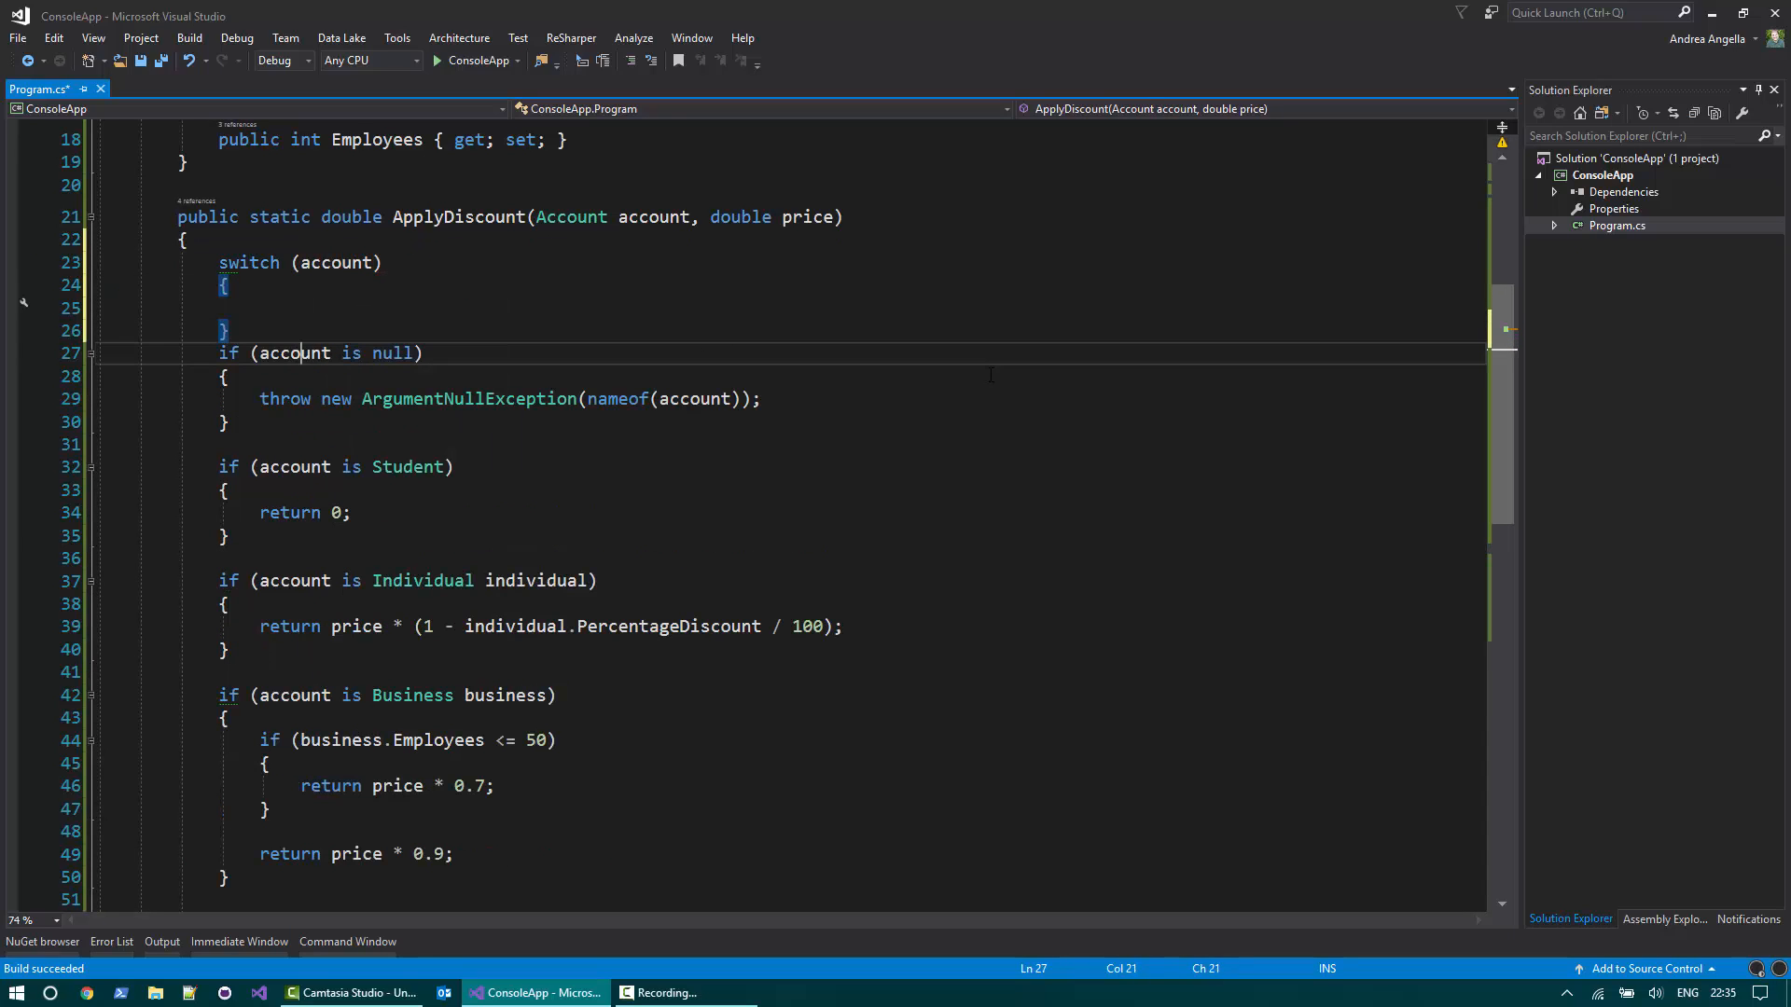
{"action": "key", "text": "enter"}
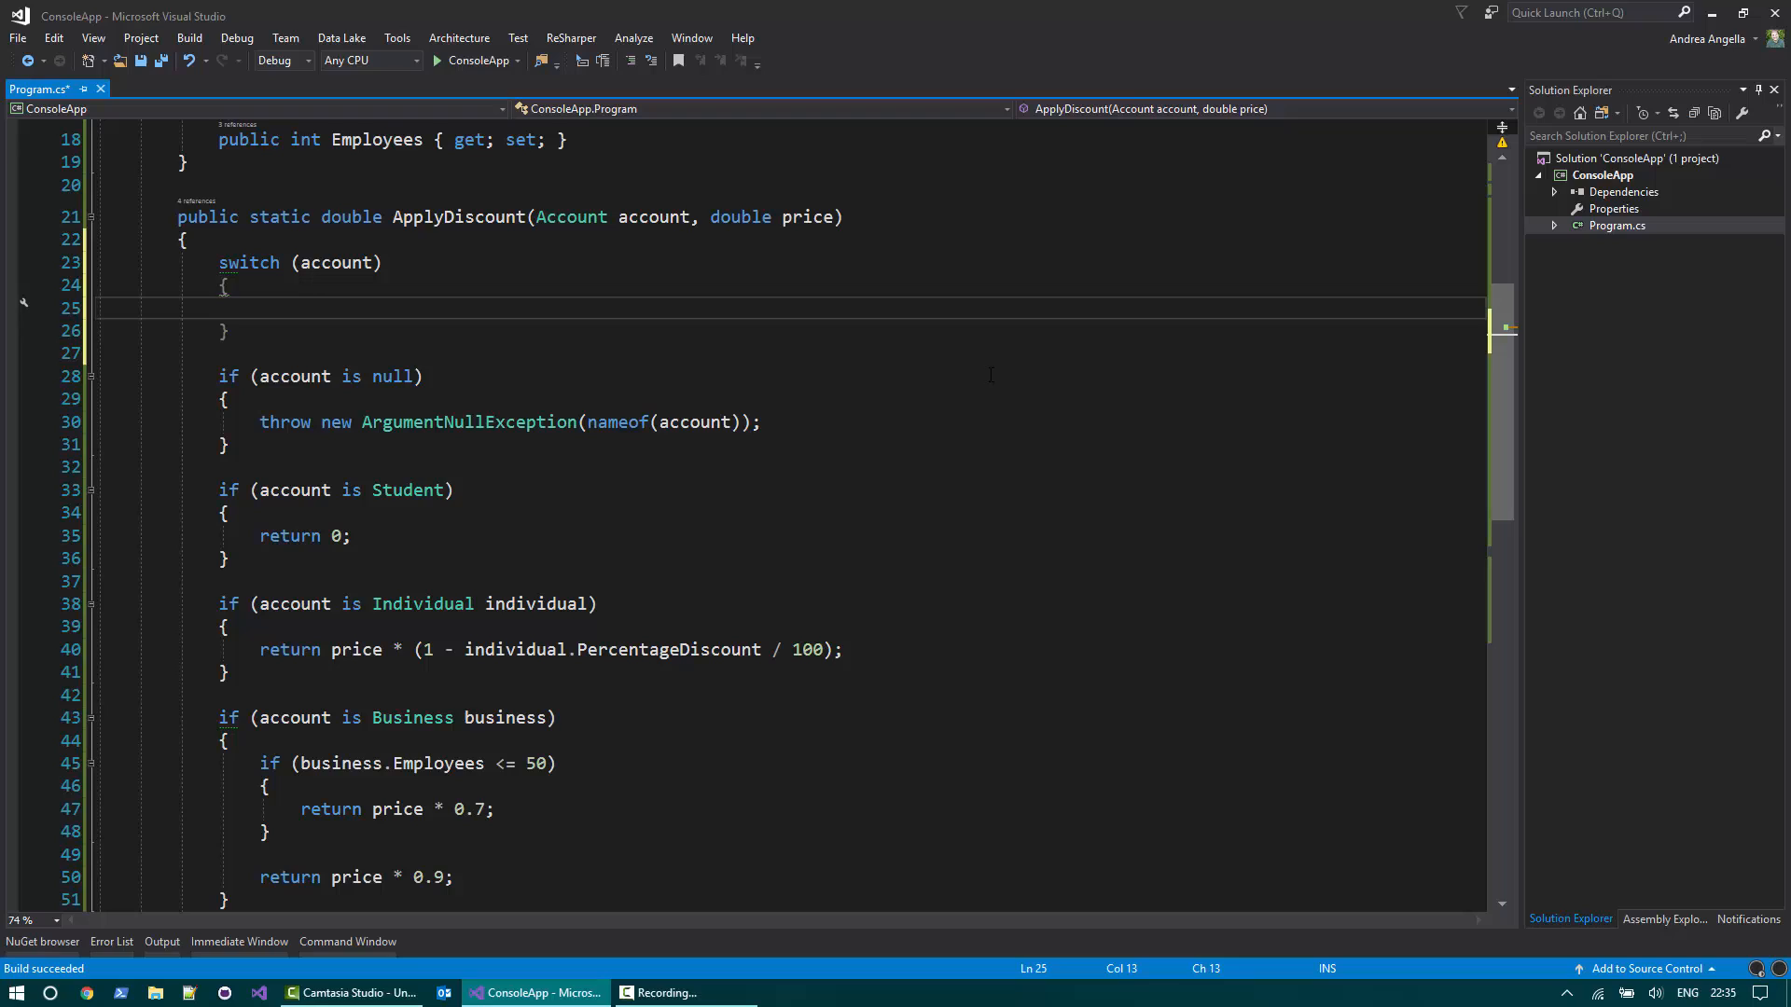
{"action": "type", "text": "case null: throw new ArgumentNullException(nameof(account));"}
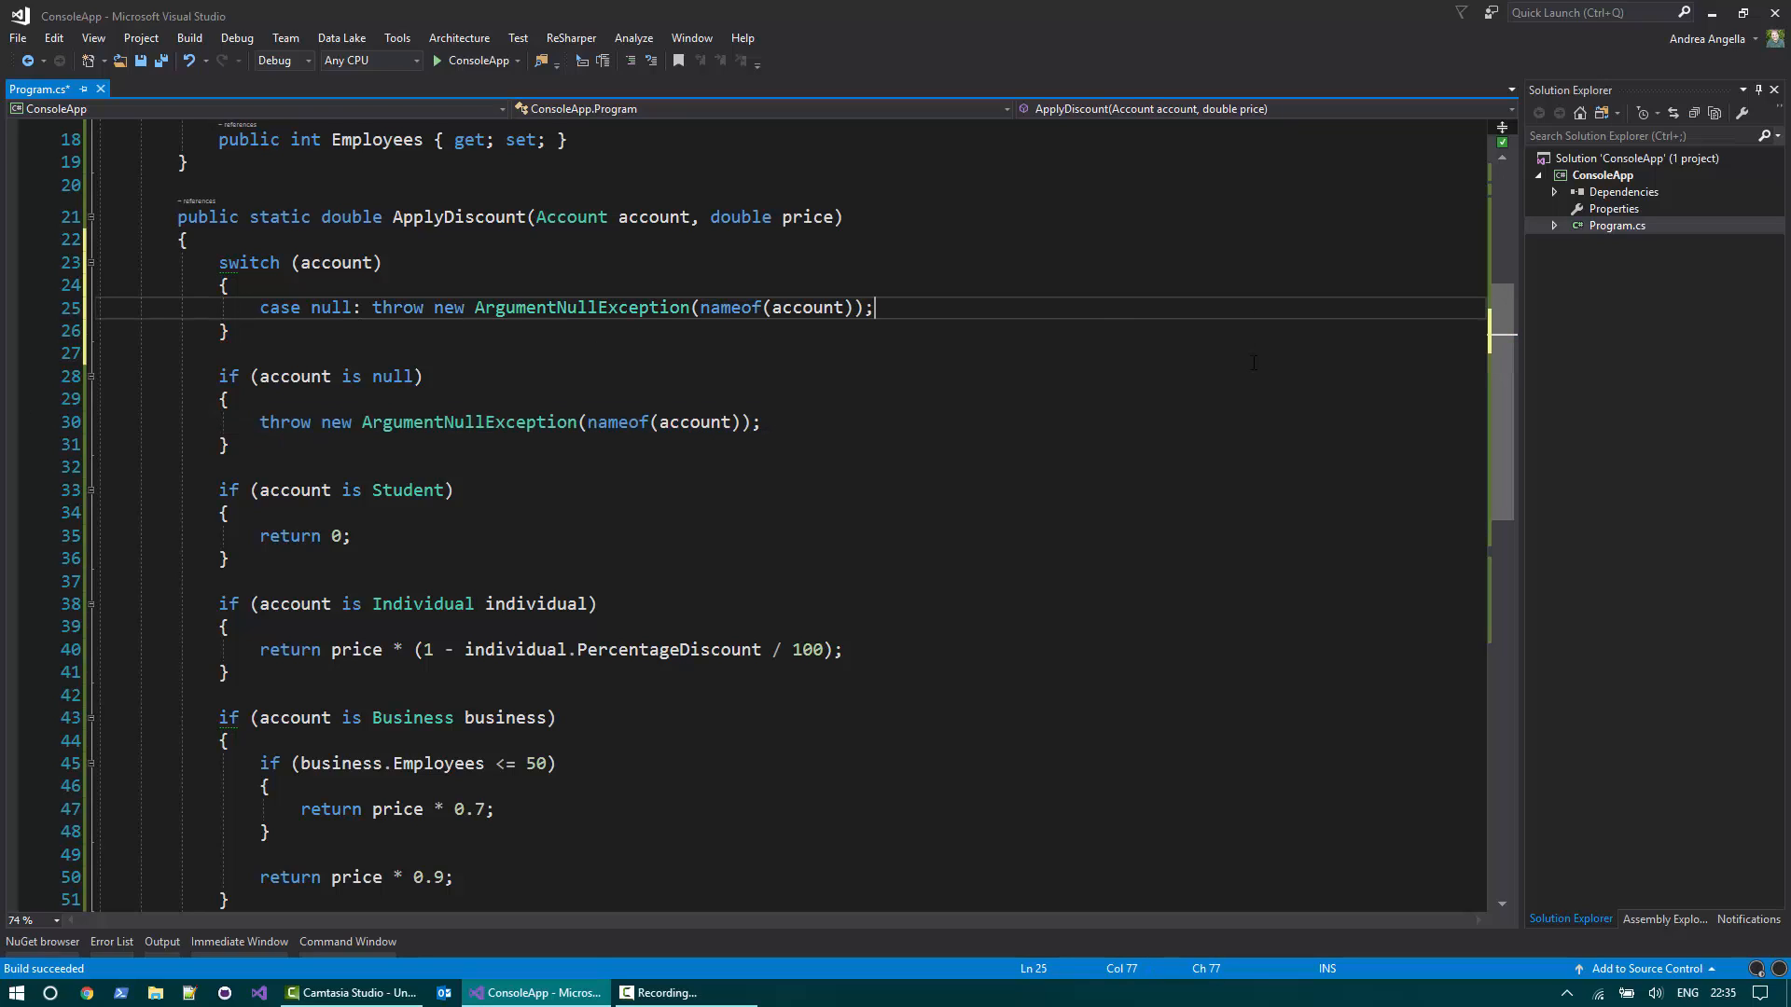
{"action": "key", "text": "enter"}
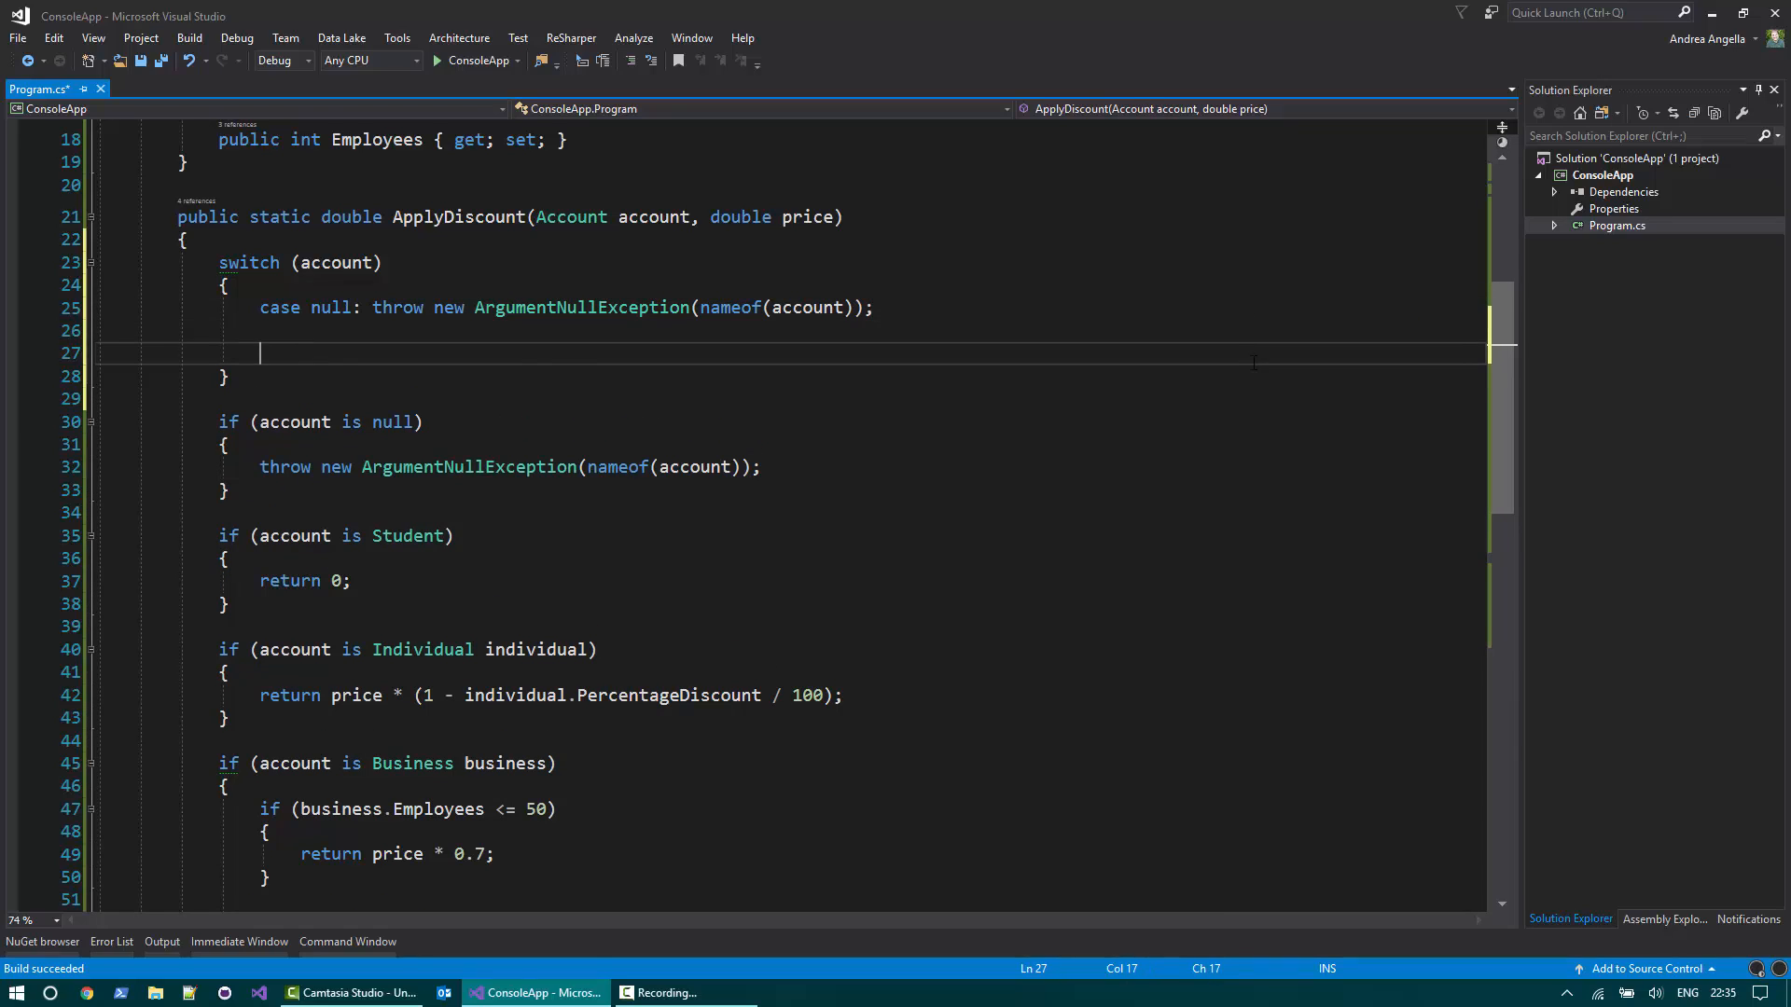
Add 'case Student _:' returning 0, discarding the unused student variable.
{"action": "type", "text": "case Student student:"}
{"action": "type", "text": "return 0;"}
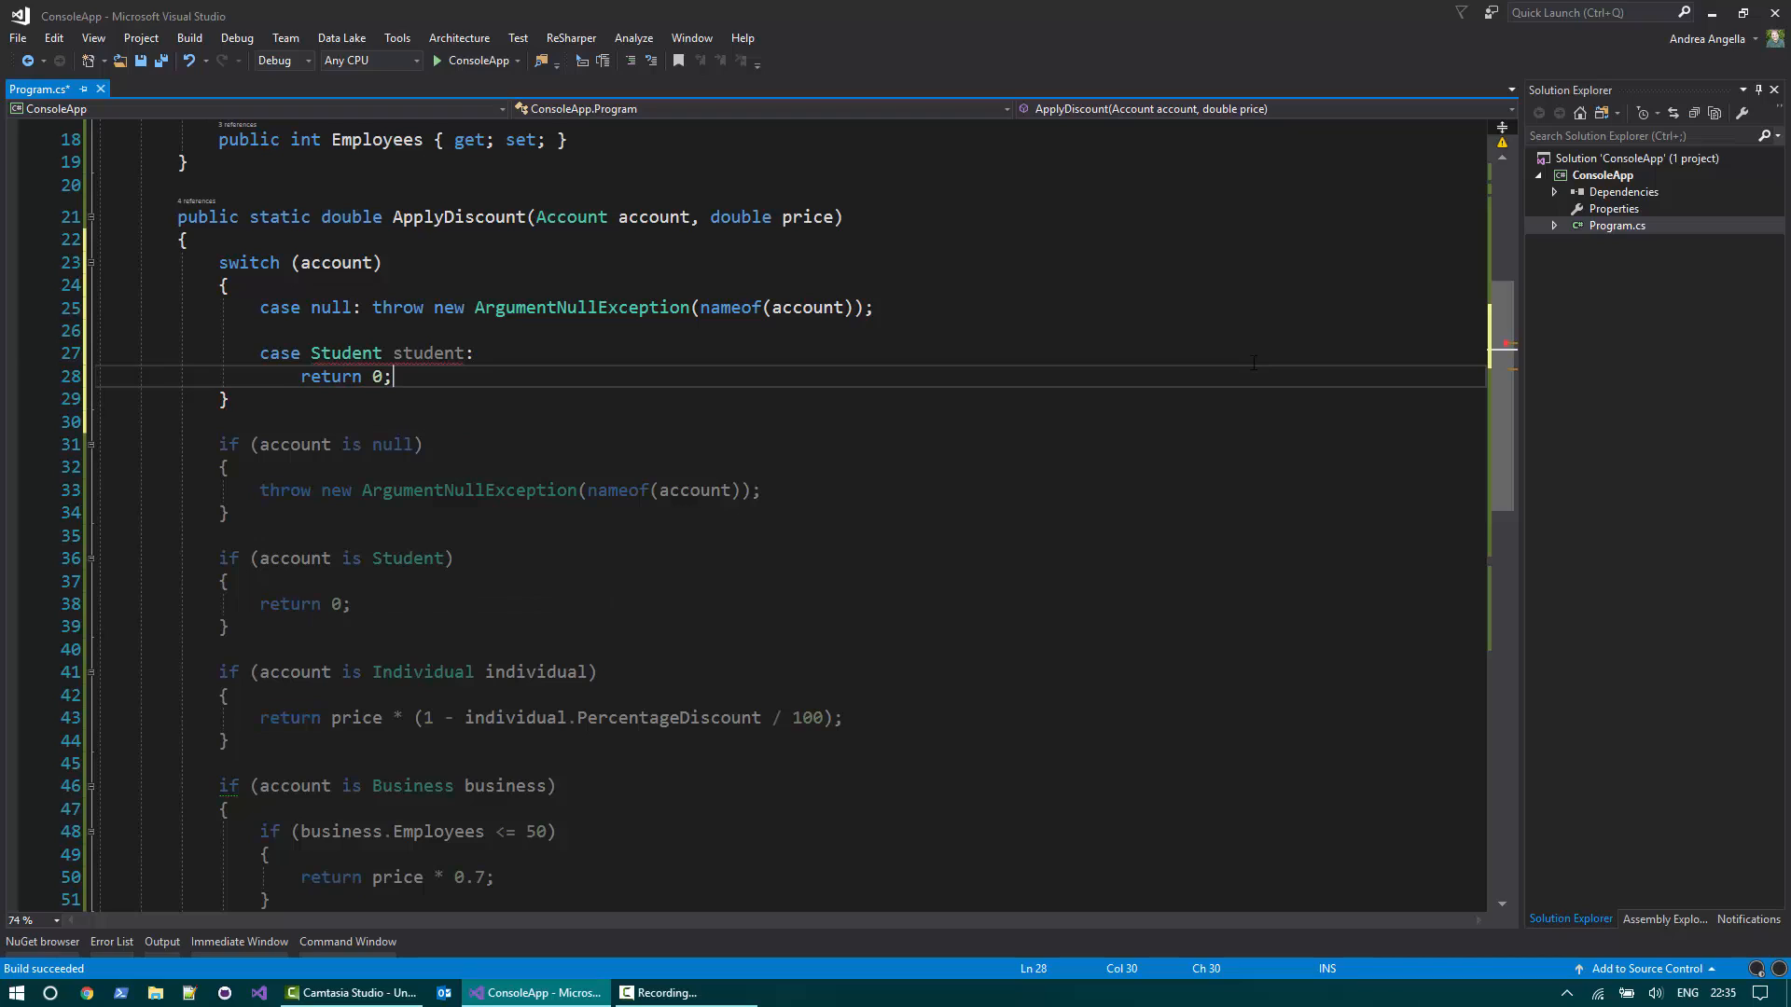
{"action": "double_click", "coordinate": [330, 375]}
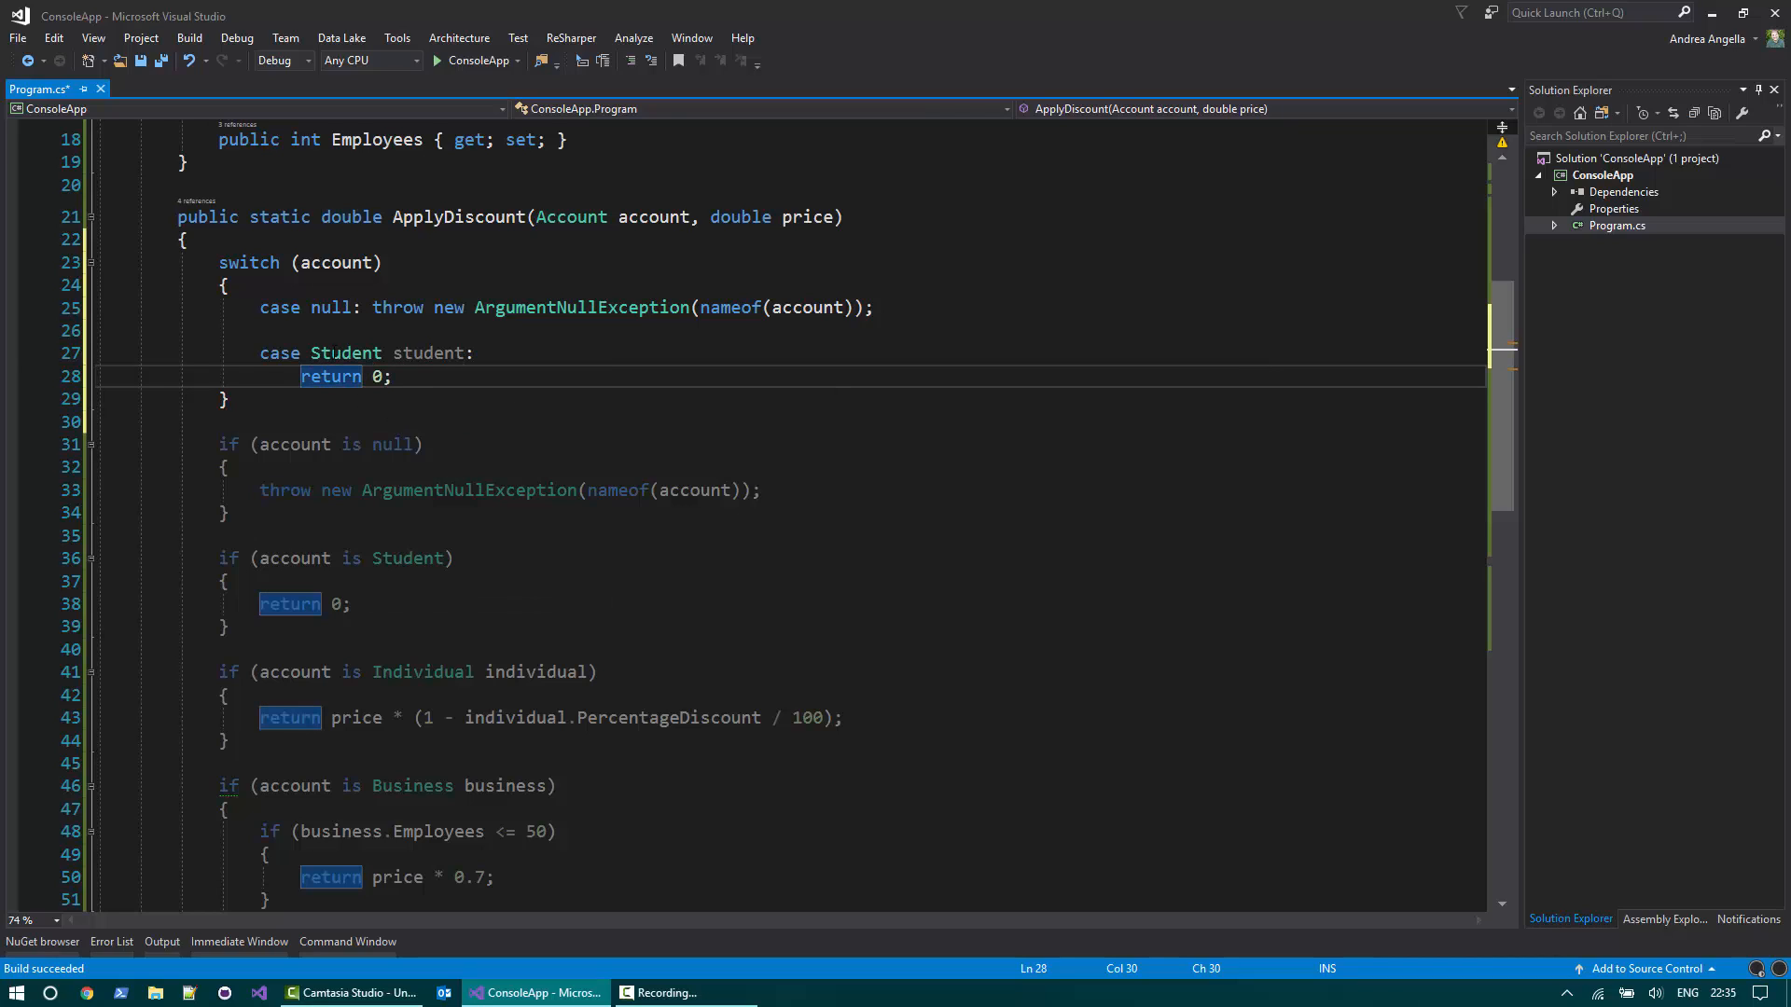
{"action": "double_click", "coordinate": [427, 353]}
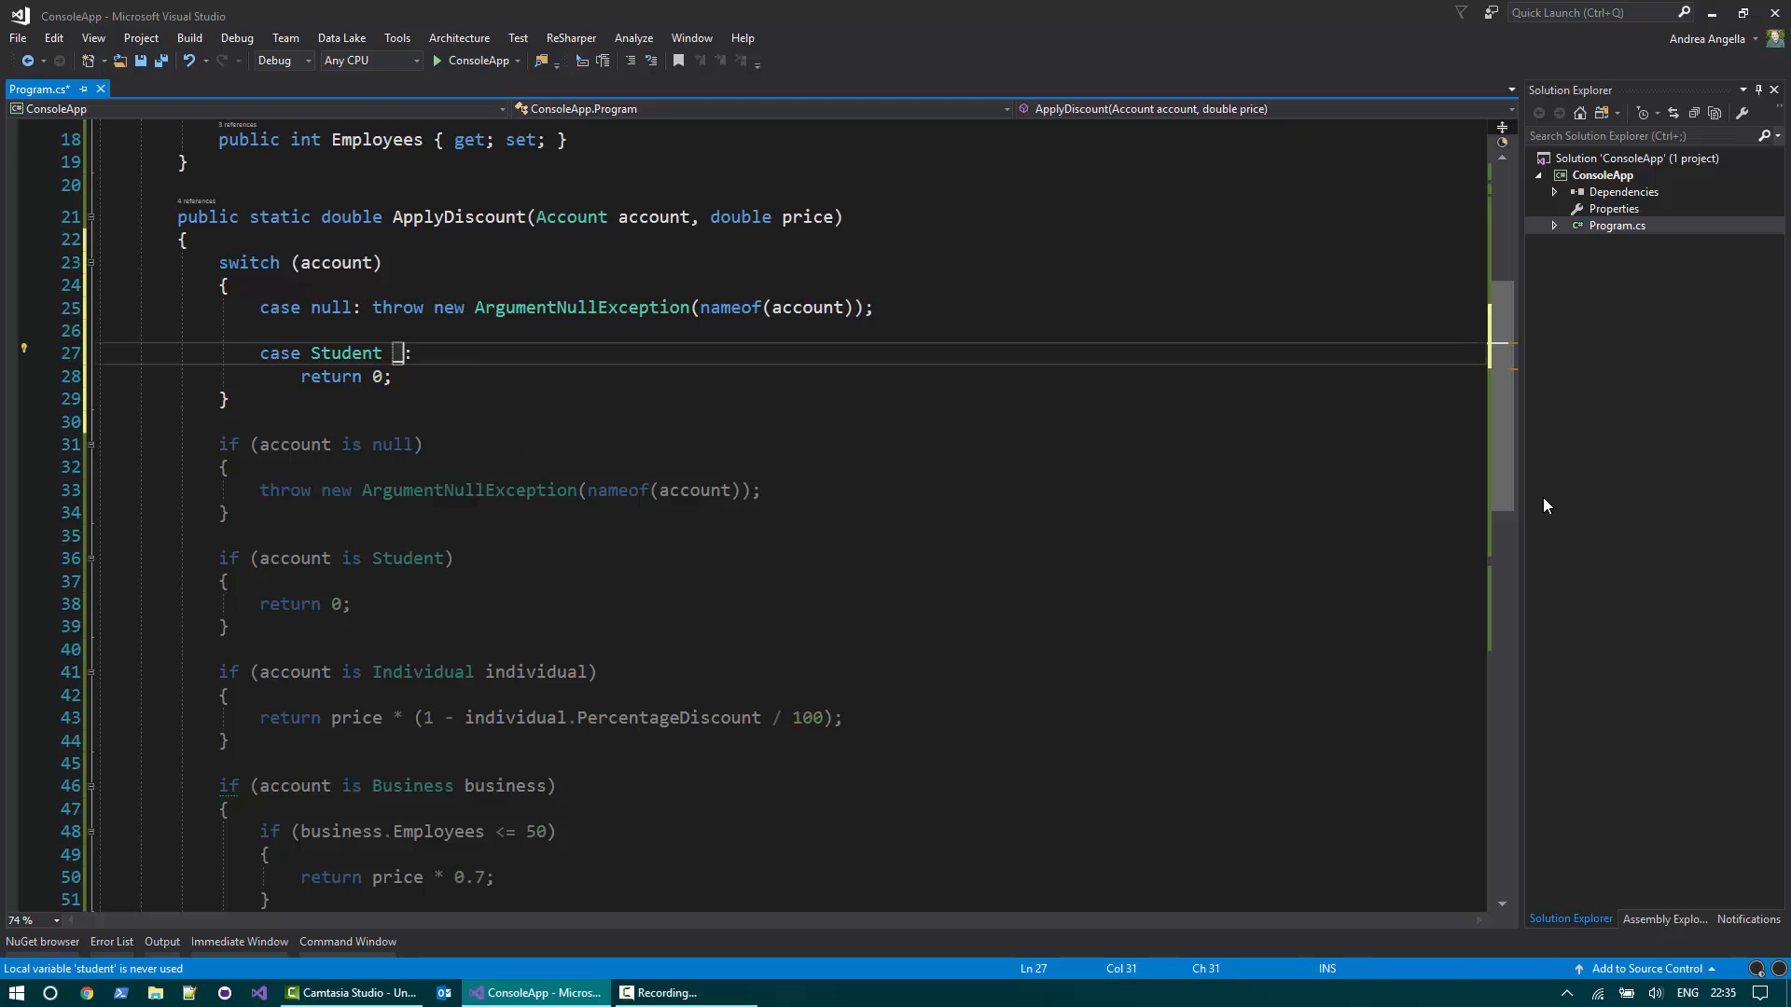
{"action": "type", "text": "_"}
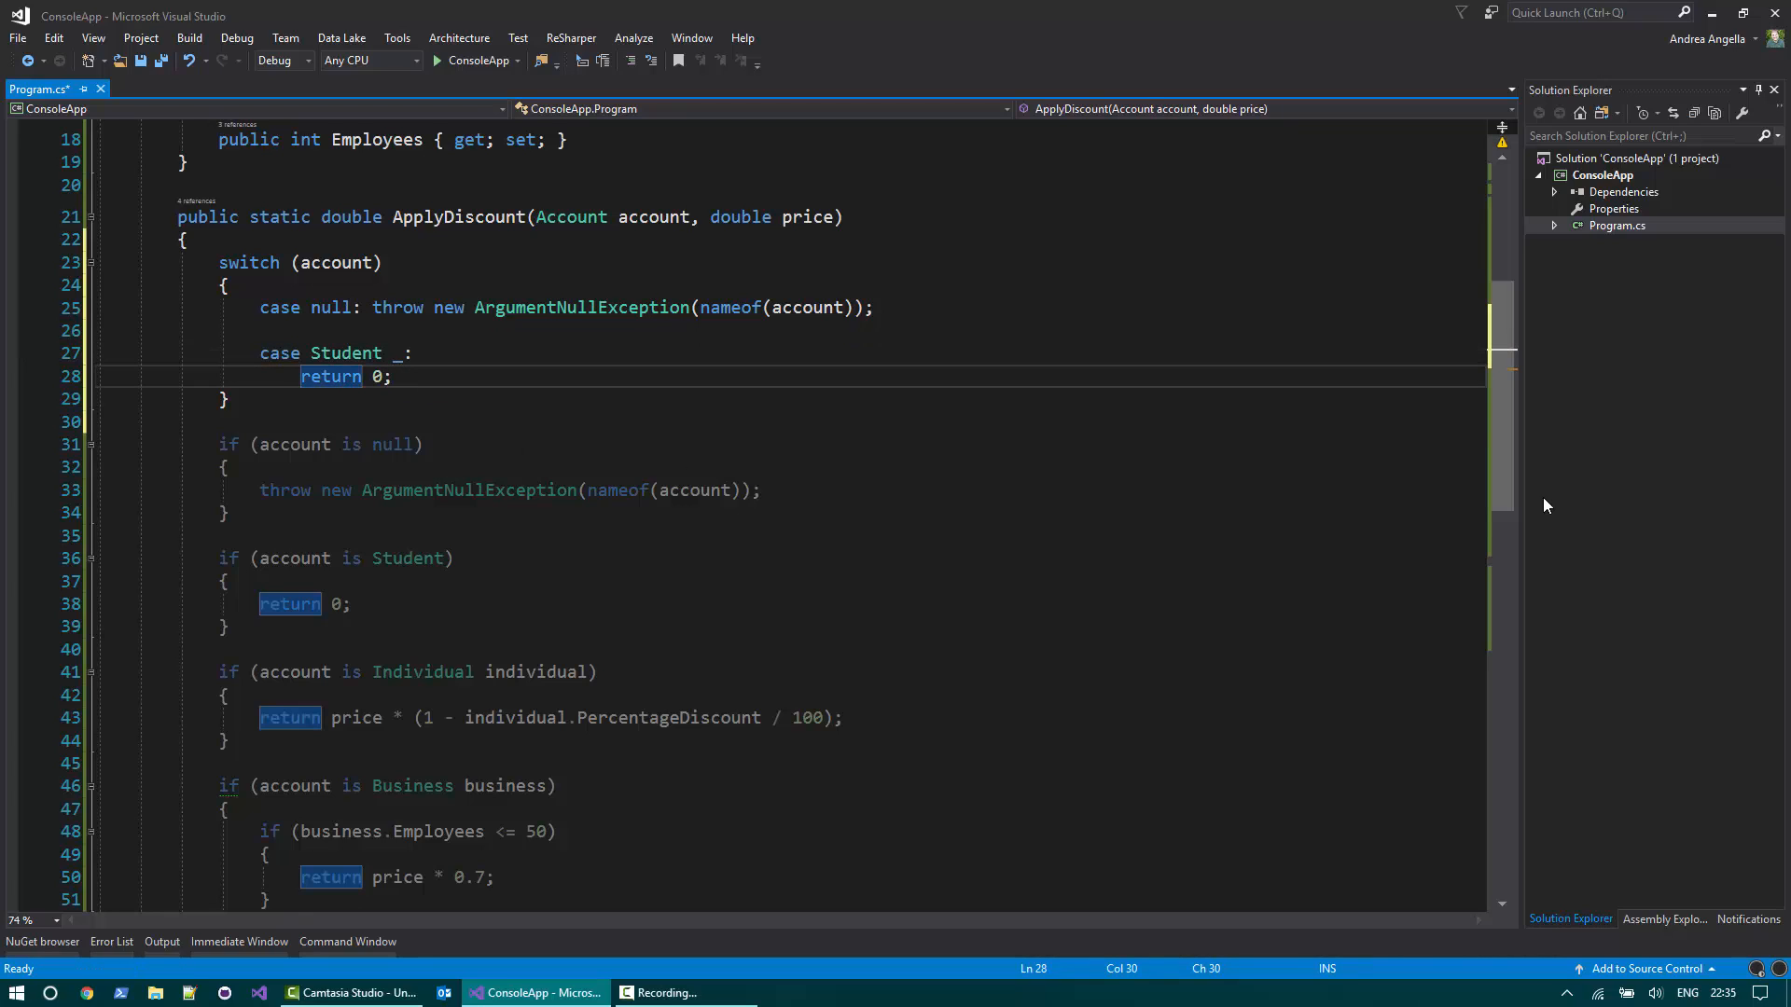
{"action": "key", "text": "enter"}
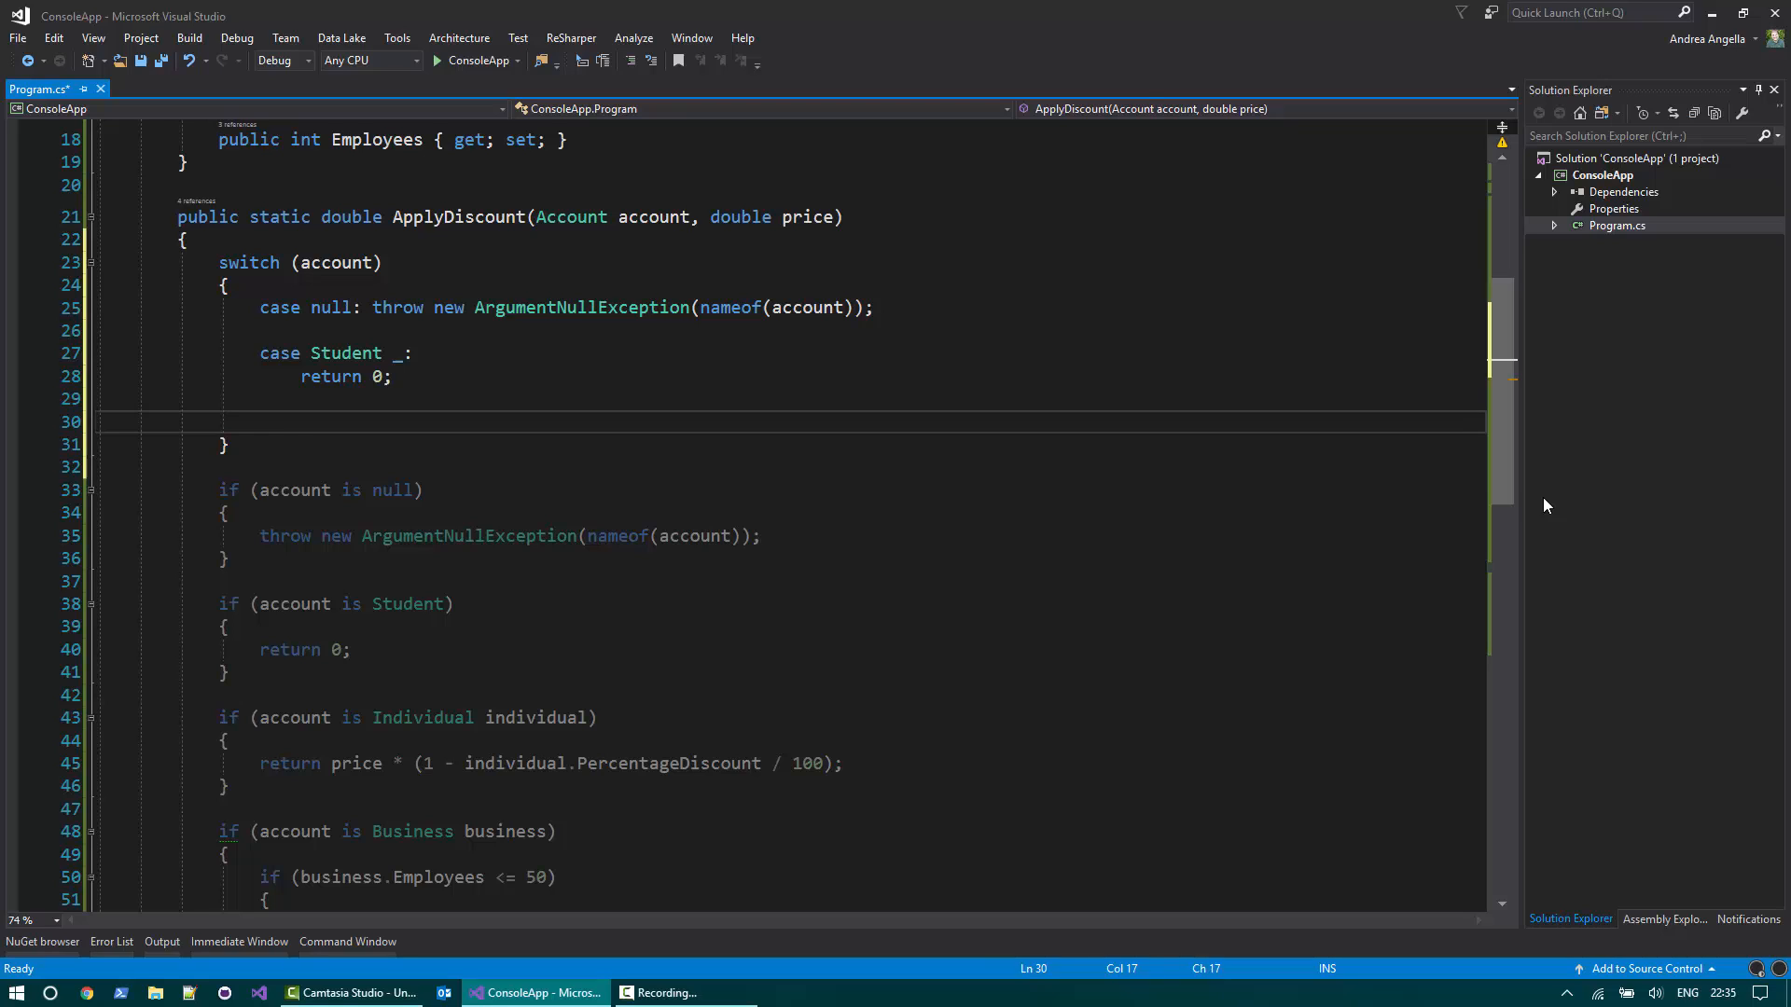
Add 'case Individual individual:' and 'case Business business:' replacing the old if blocks.
{"action": "type", "text": "case Individual individua"}
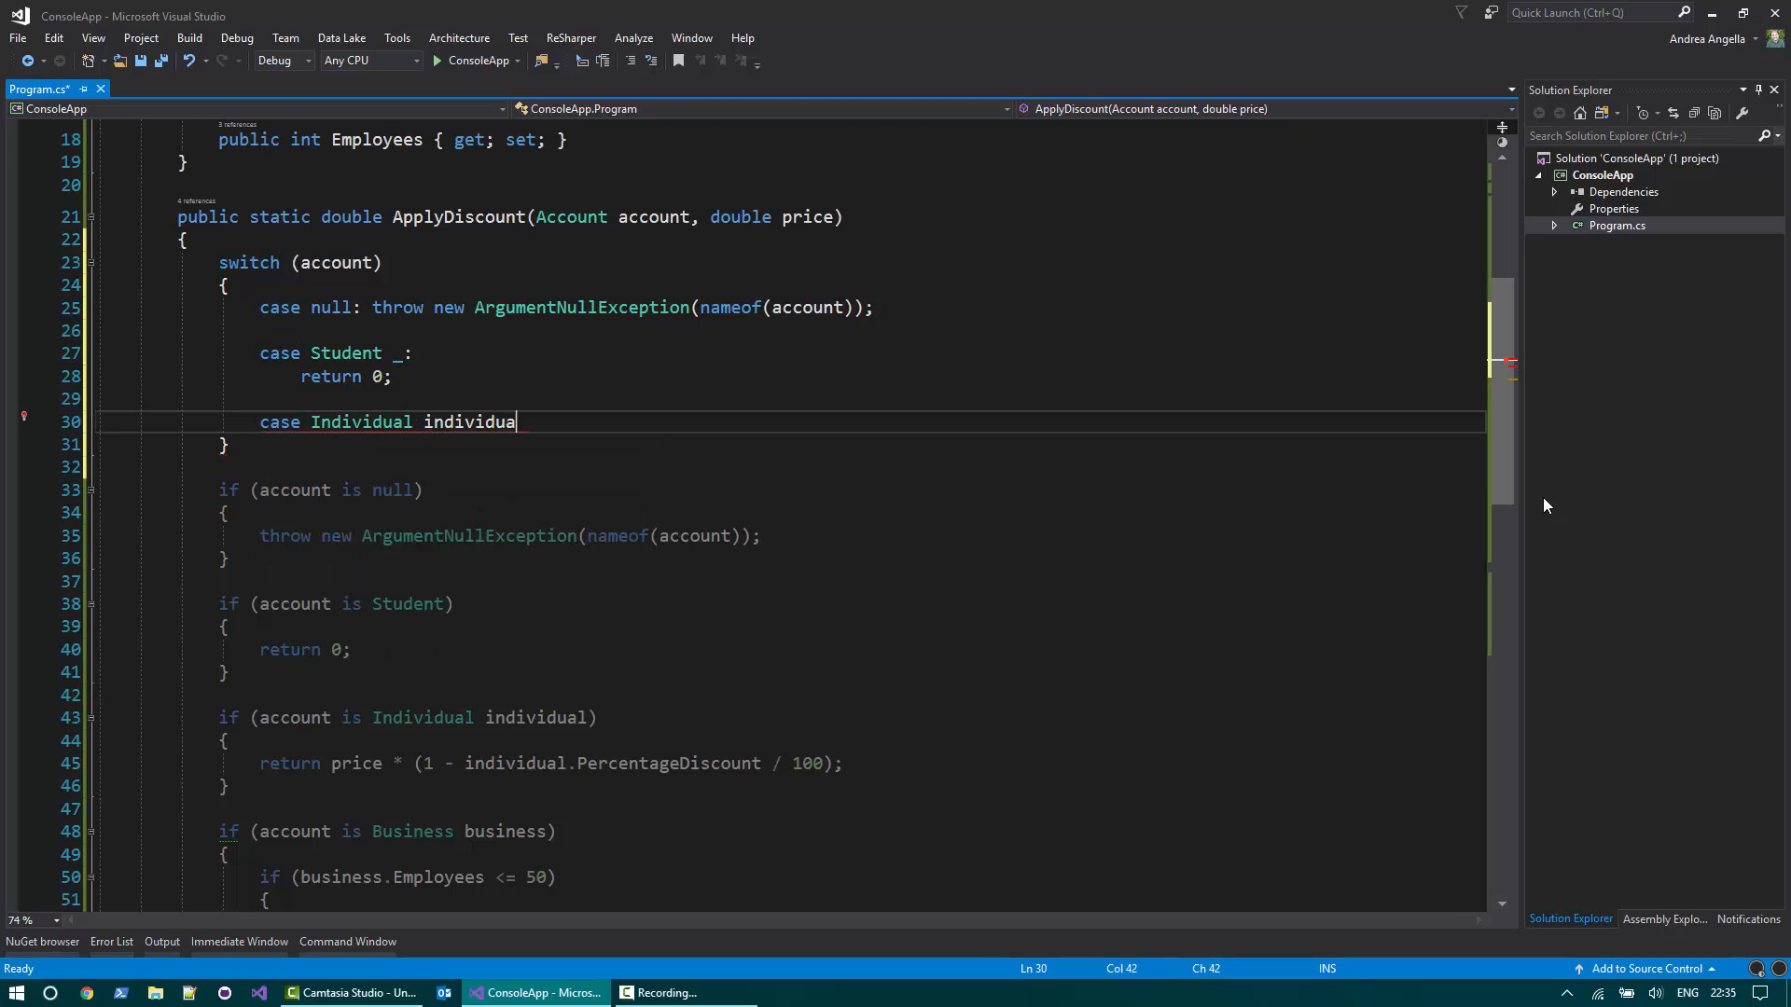
{"action": "type", "text": "l:"}
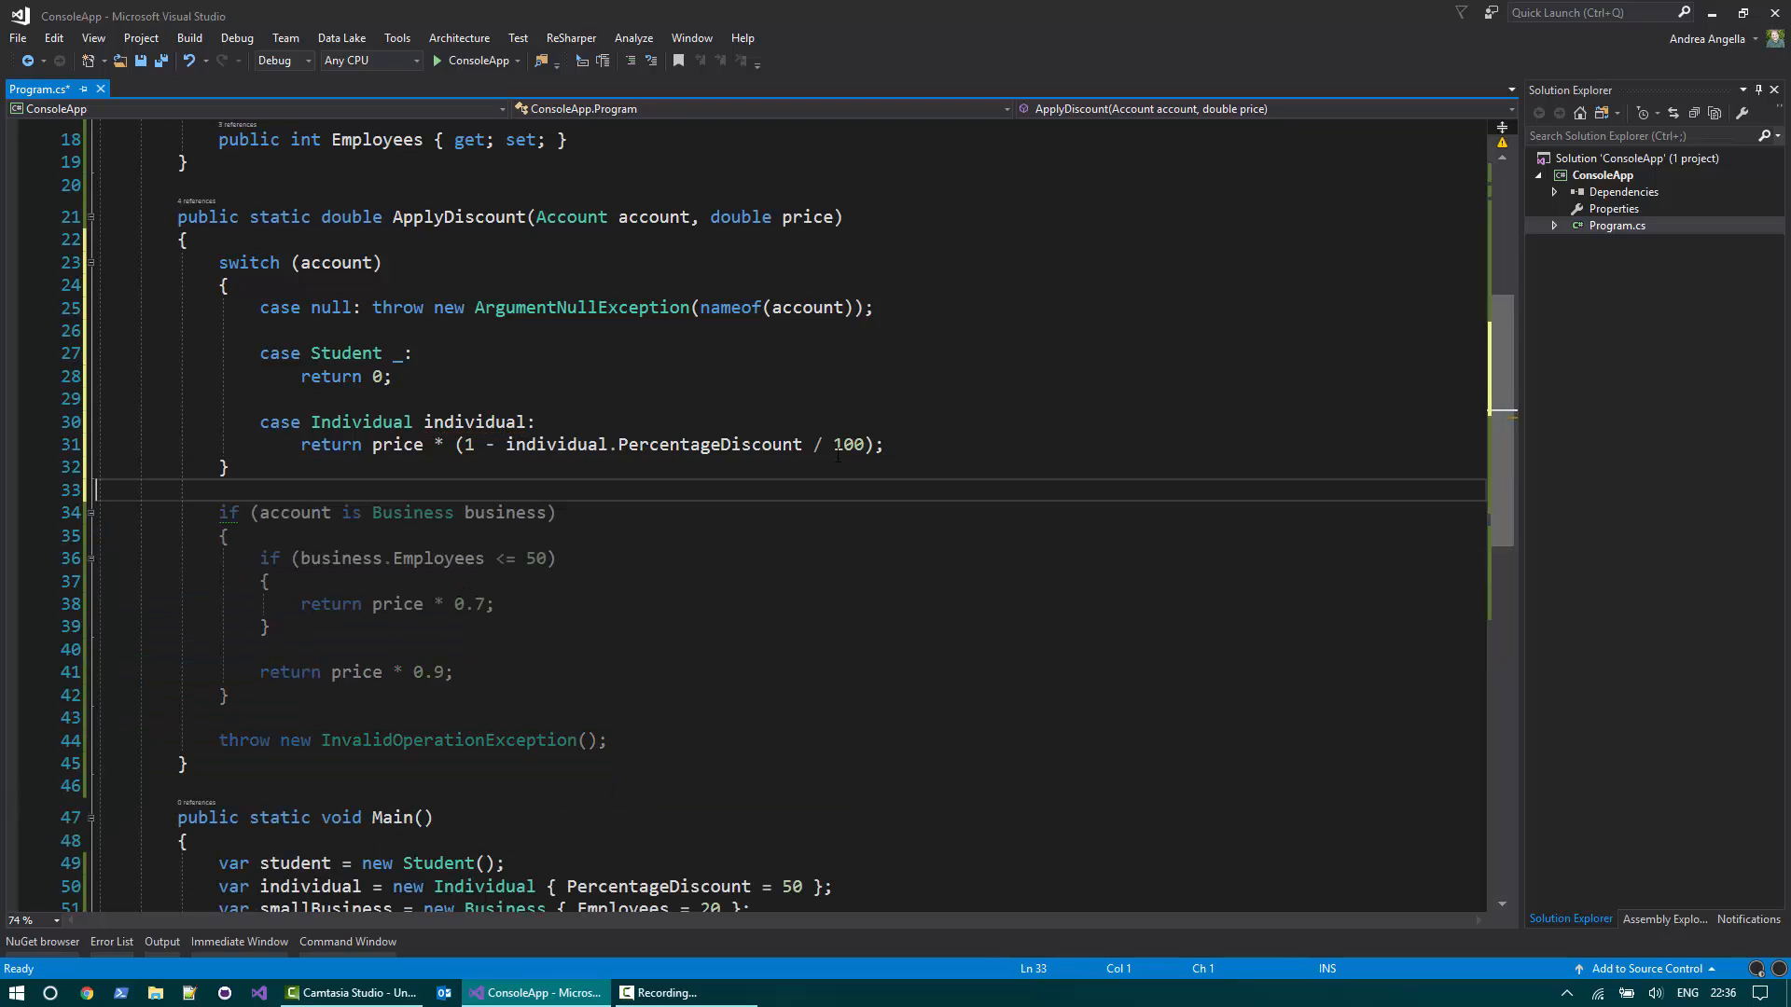
{"action": "type", "text": "case Business b"}
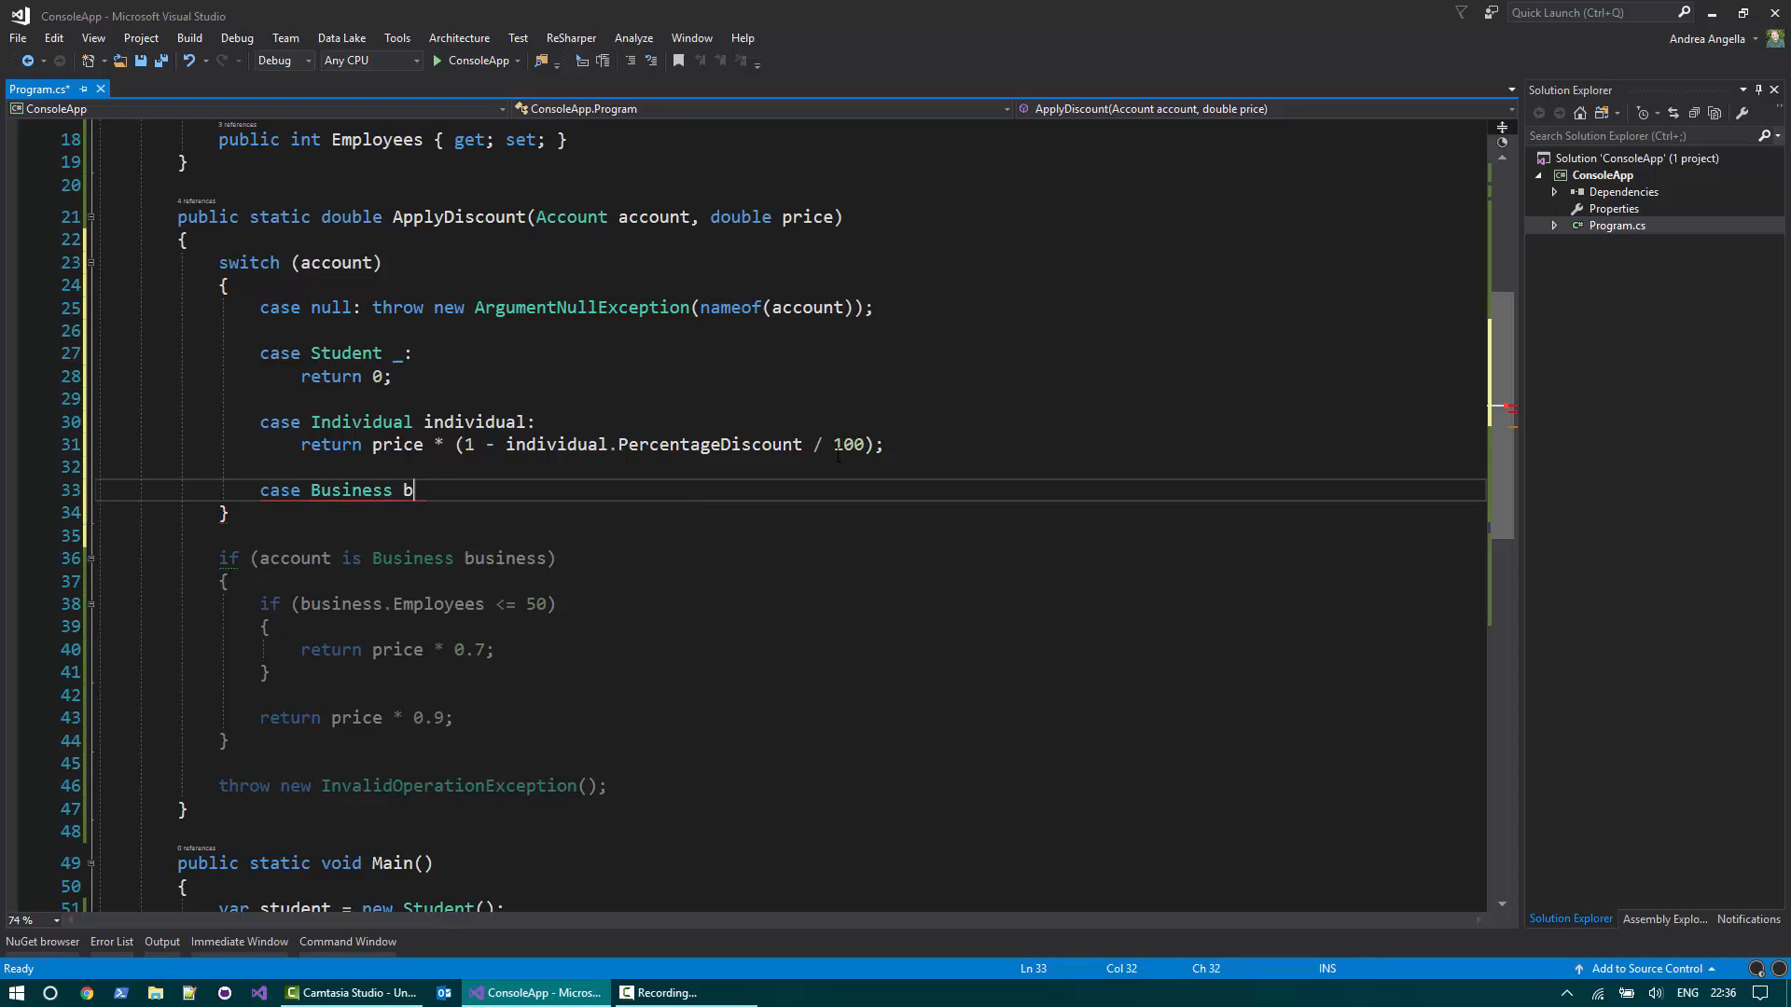
{"action": "type", "text": "usiness"}
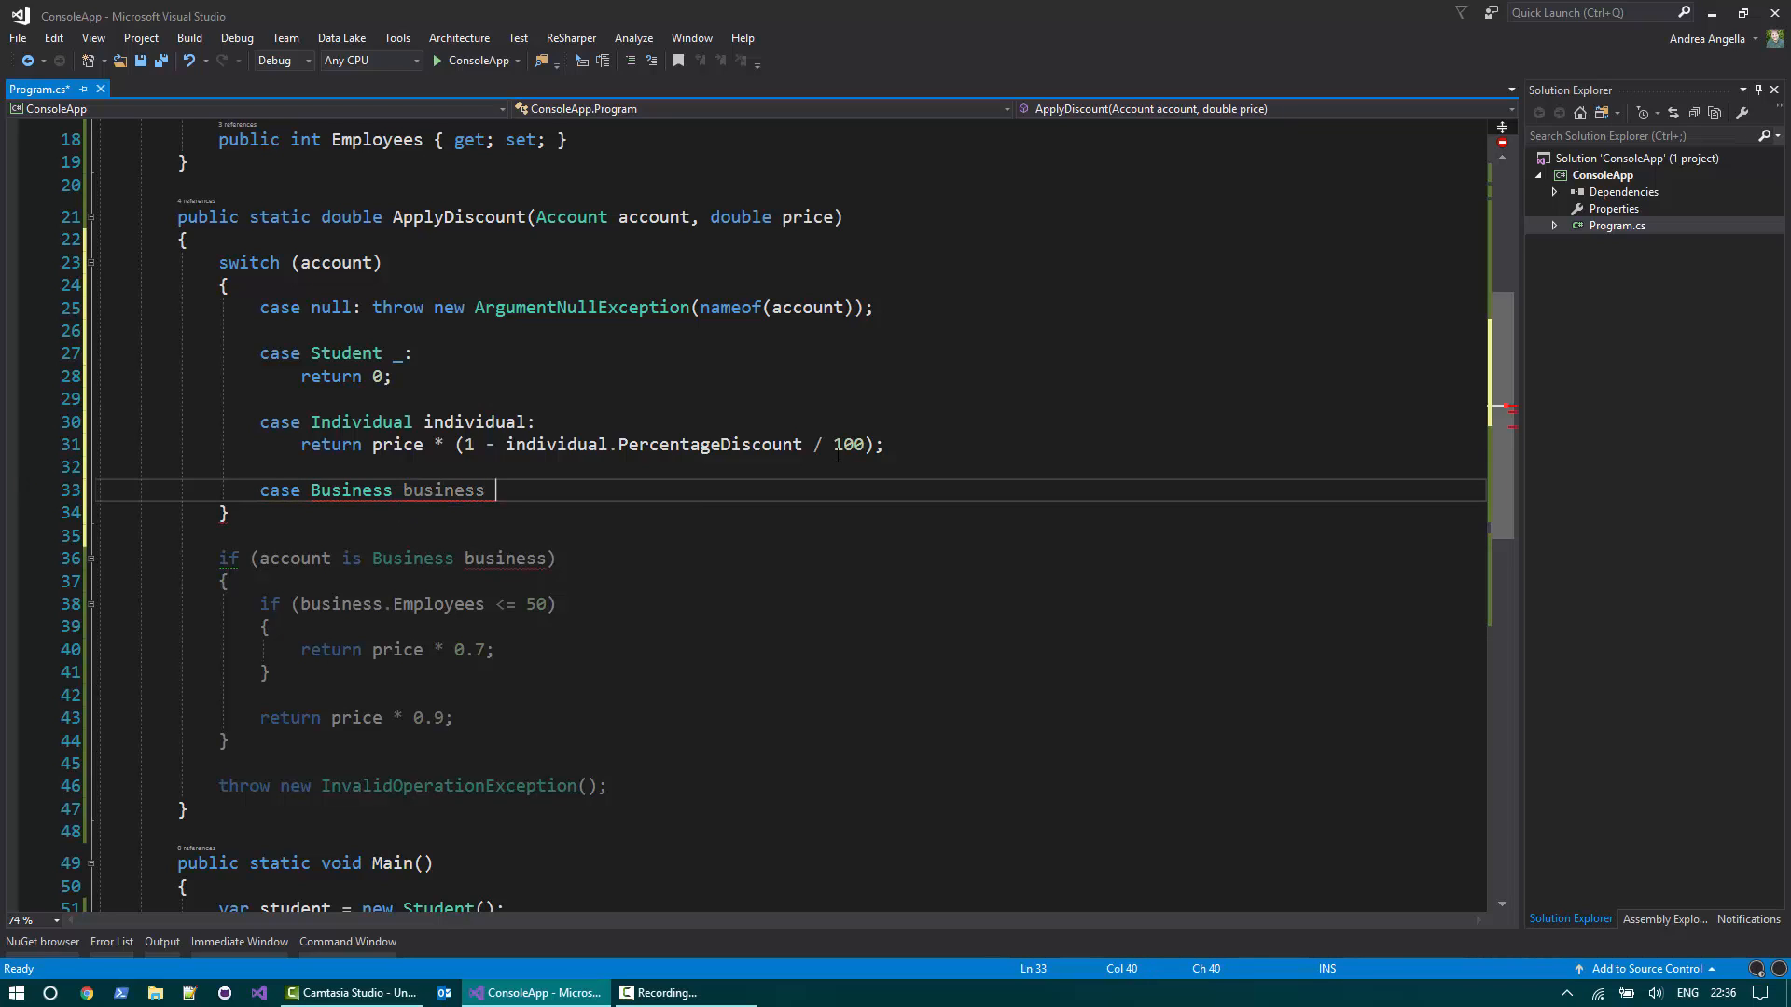
{"action": "type", "text": ":"}
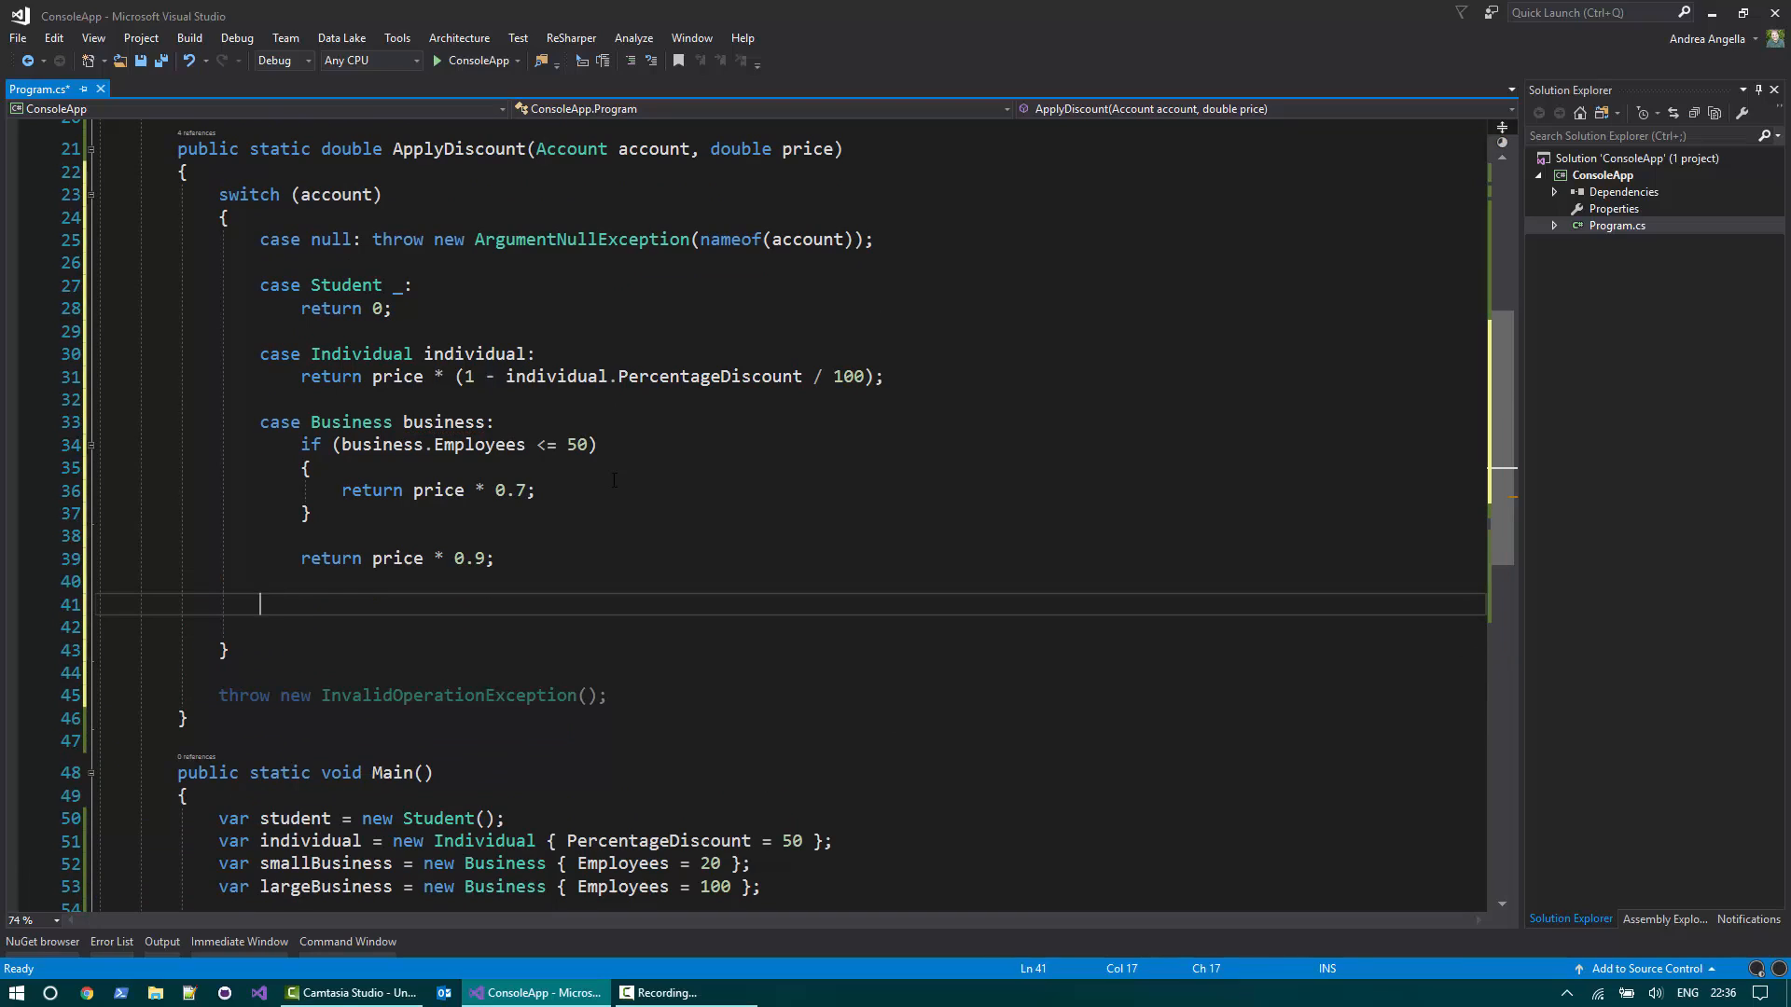
End the switch with 'default: throw new InvalidOperationException();' and build successfully.
{"action": "type", "text": "default:"}
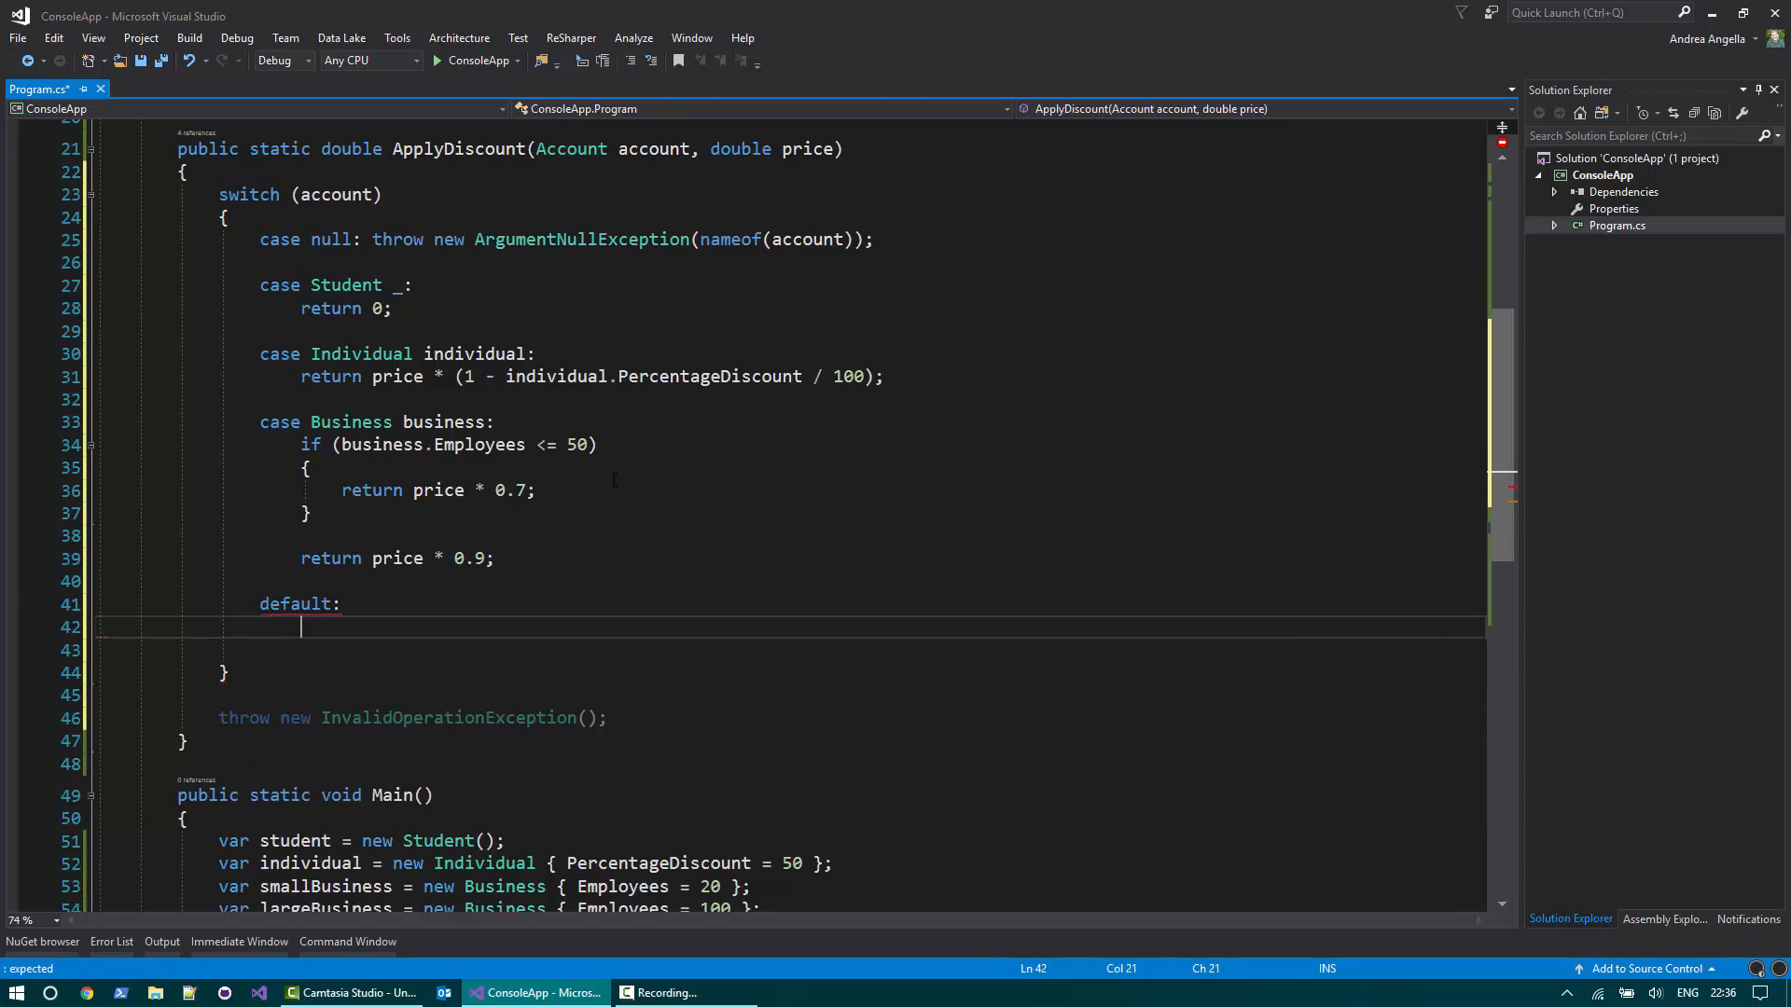
{"action": "type", "text": "throw n"}
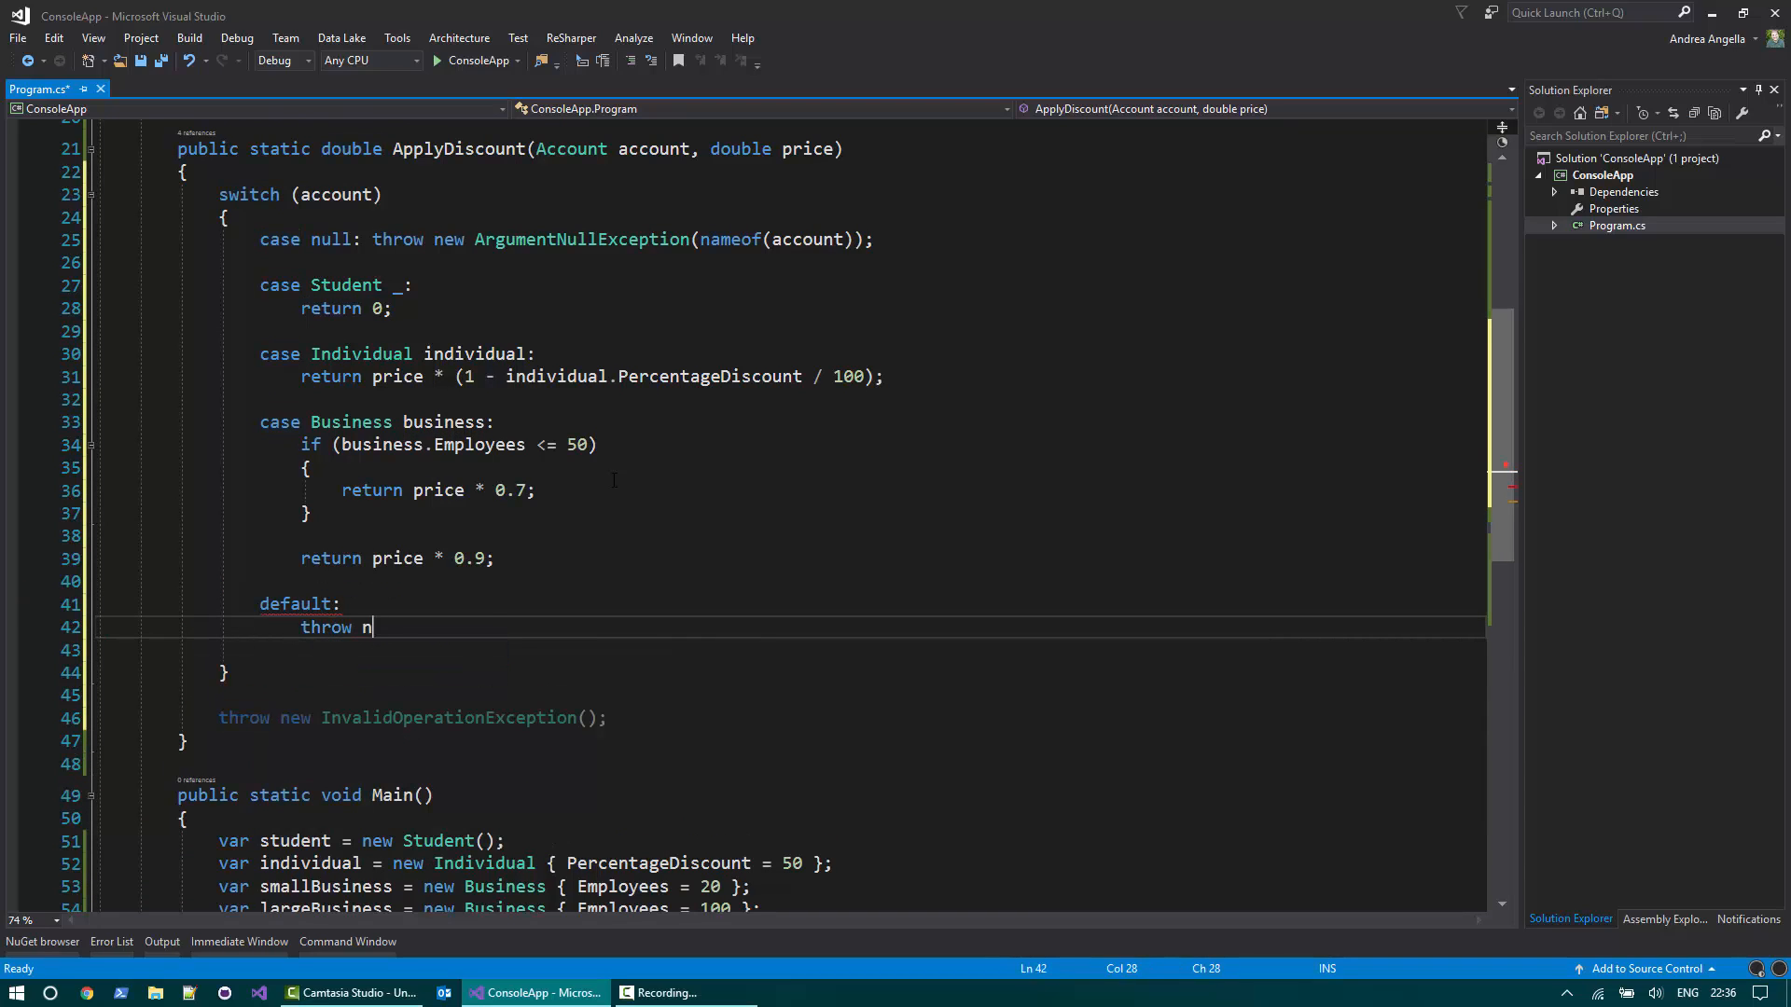
{"action": "type", "text": "ew InvalidOperationException();"}
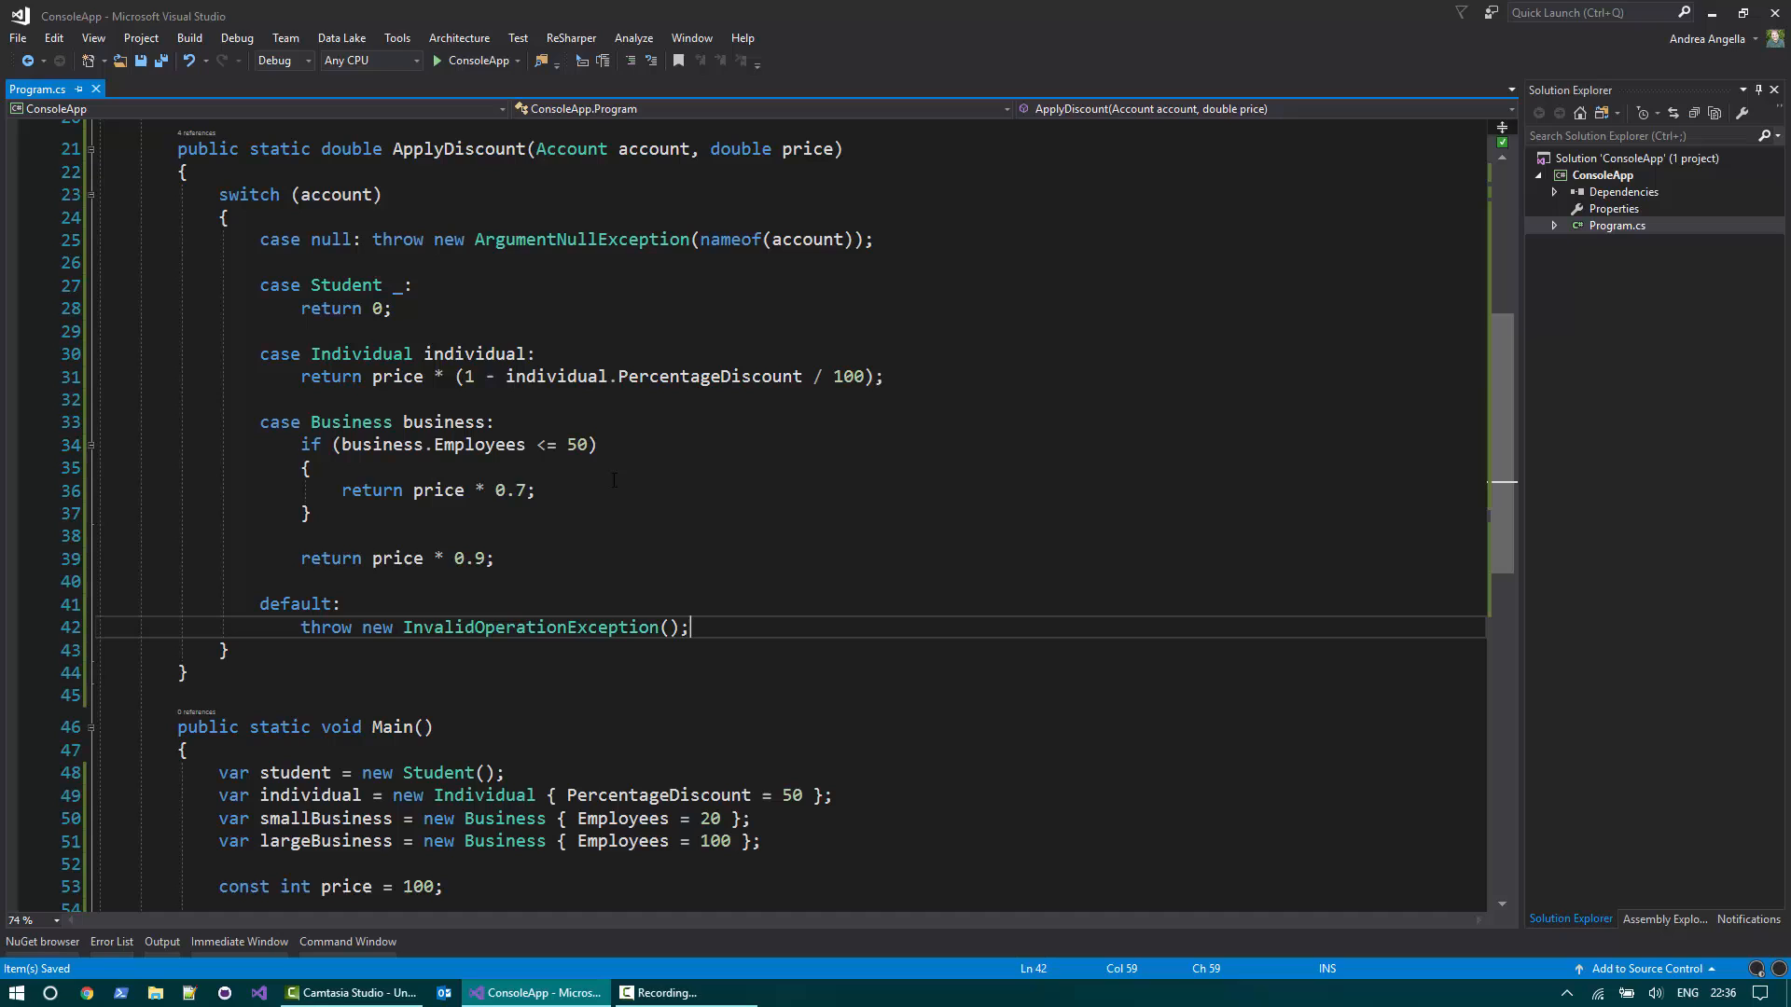
{"action": "left_click", "coordinate": [437, 60]}
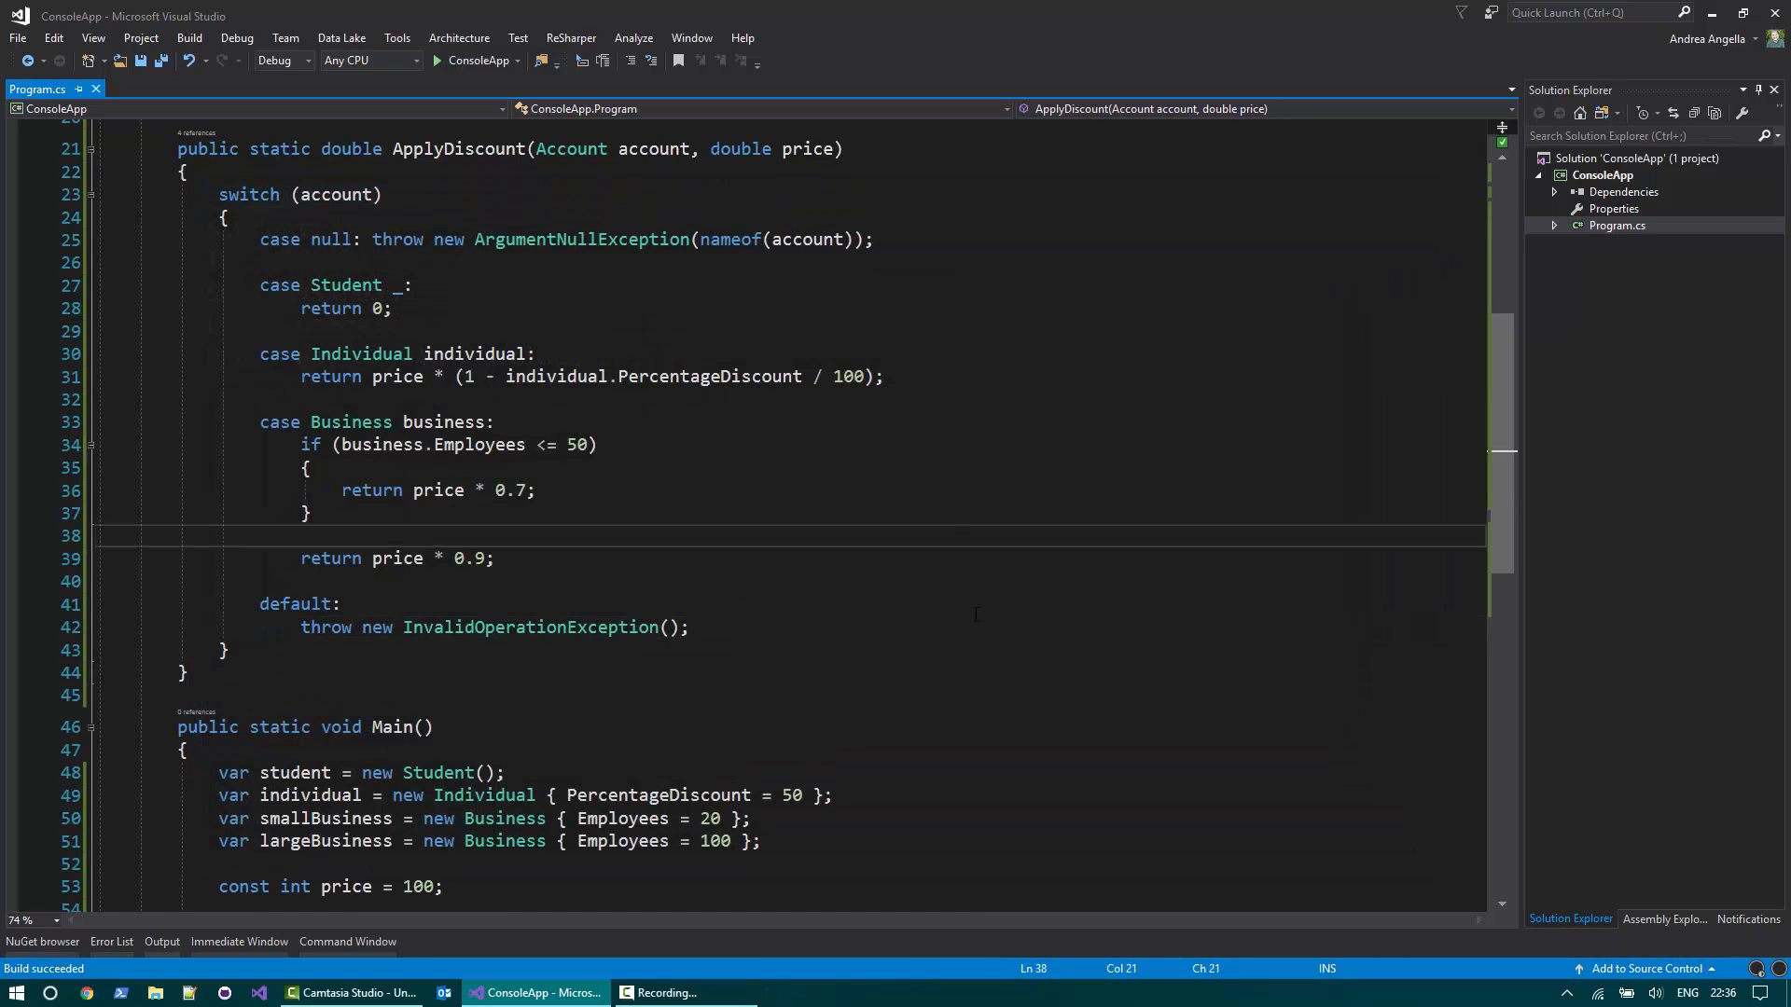
{"action": "scroll", "scroll_direction": "up", "scroll_amount": 3}
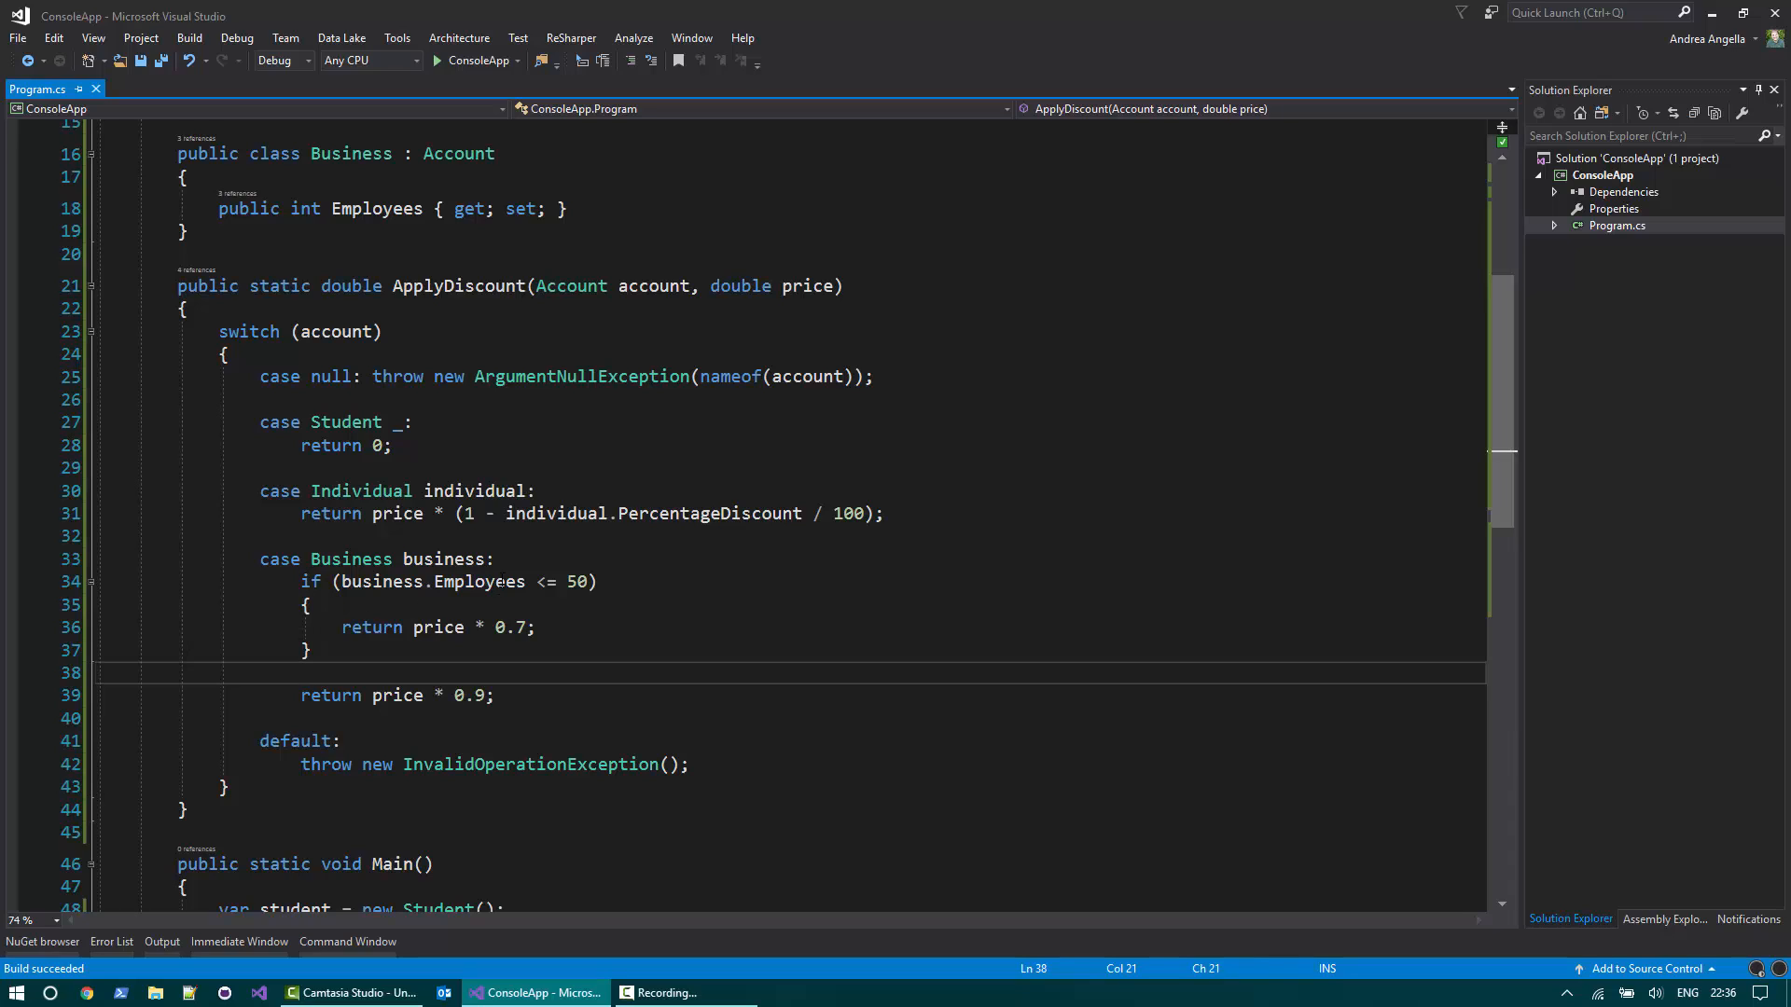
Split Business into a plain case returning price * 0.9 and a 'when business.Employees <= 50' case returning price * 0.7.
{"action": "left_click", "coordinate": [301, 674]}
{"action": "type", "text": "case Business business when business.Employees <= 50:"}
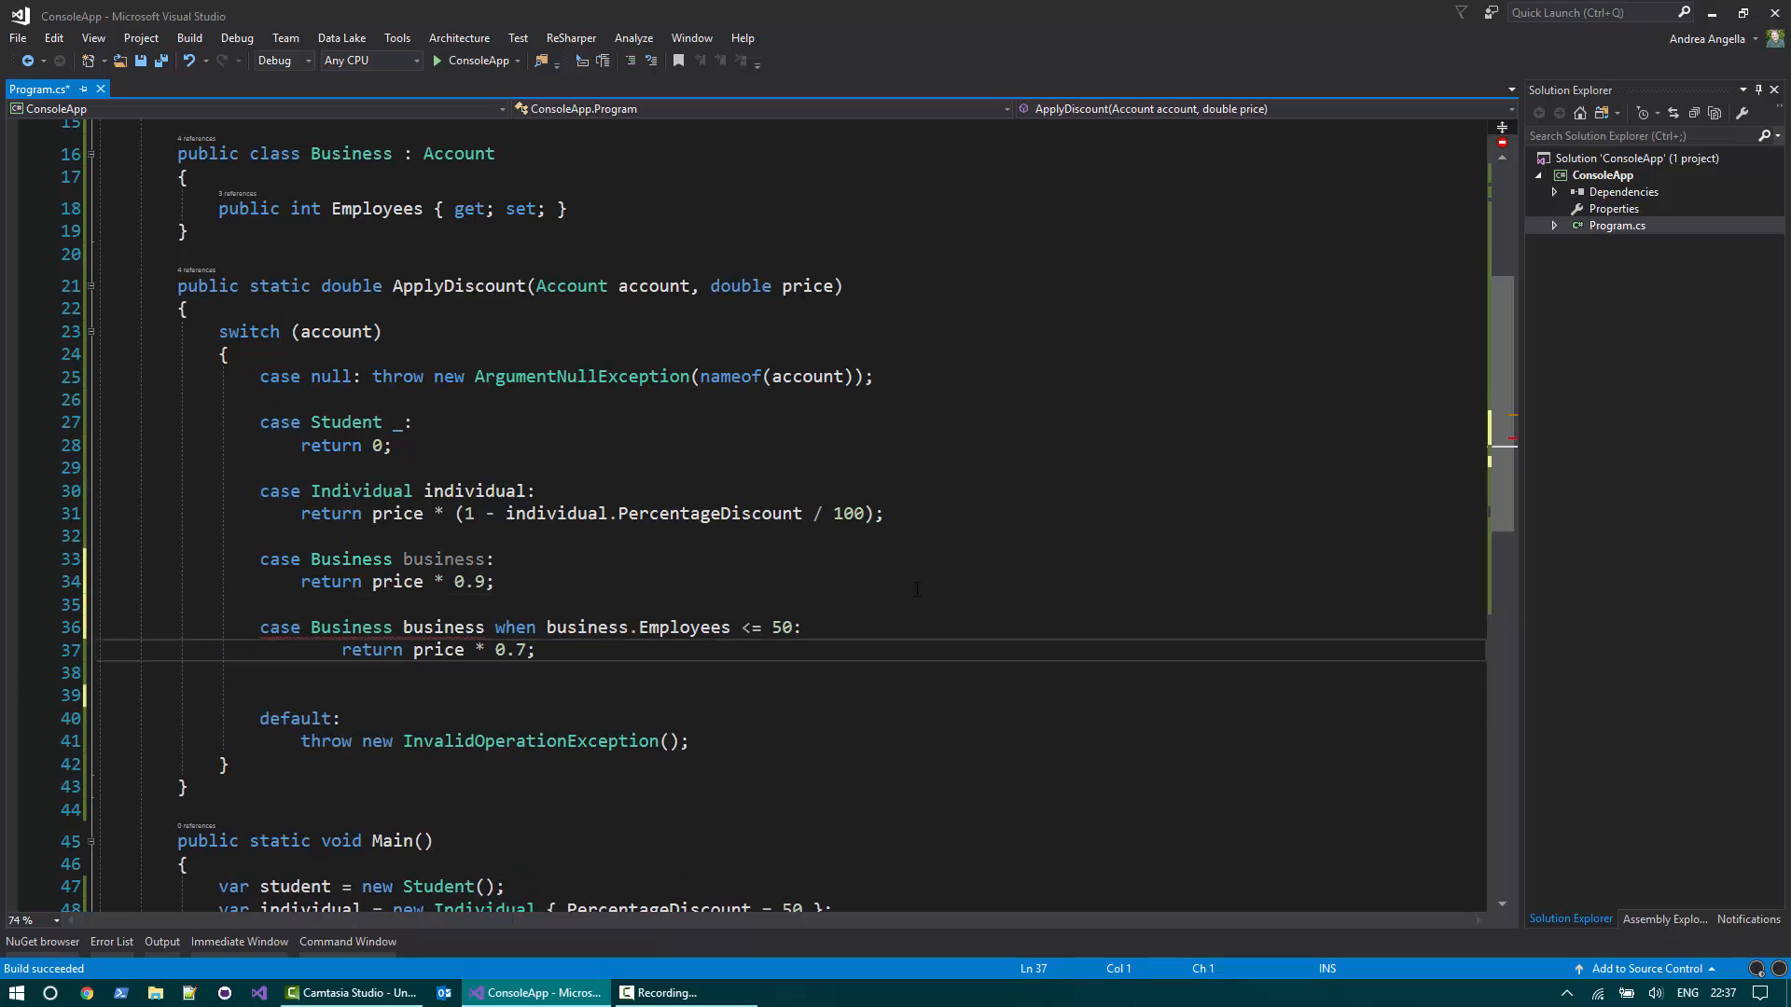
Save and reveal the error that the Business when case is already handled by the plain Business case.
{"action": "key", "text": "Delete"}
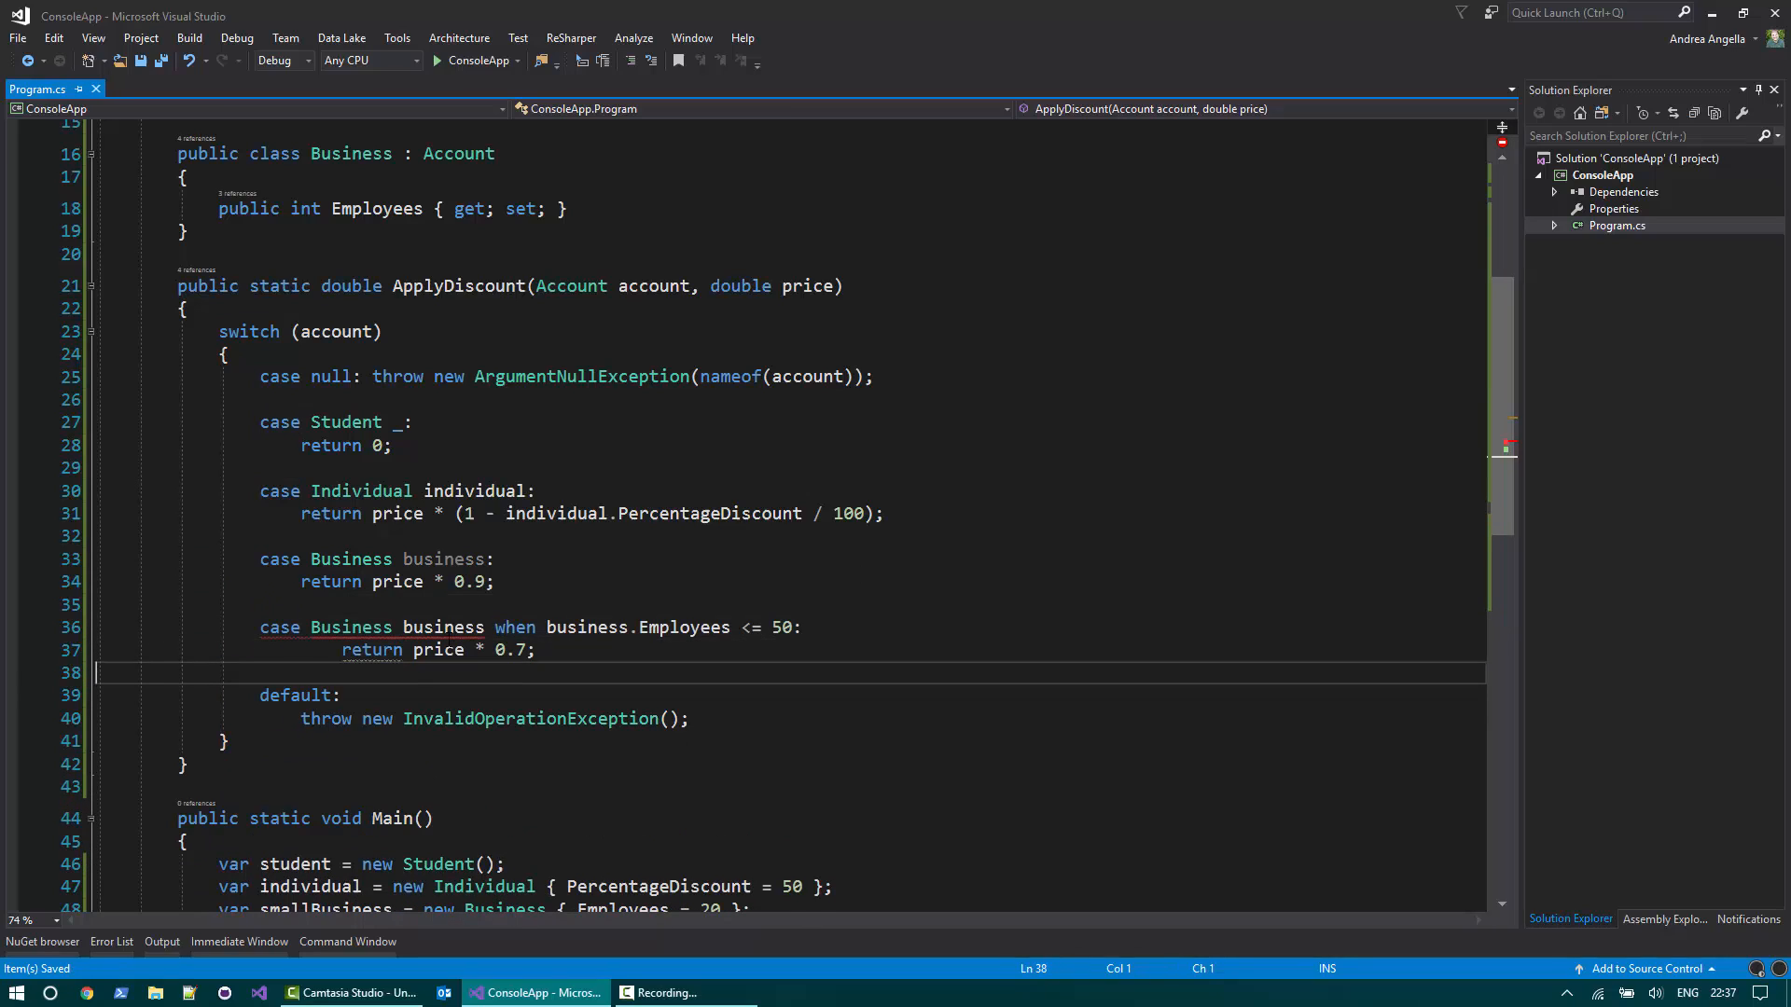
{"action": "mouse_move", "coordinate": [446, 627]}
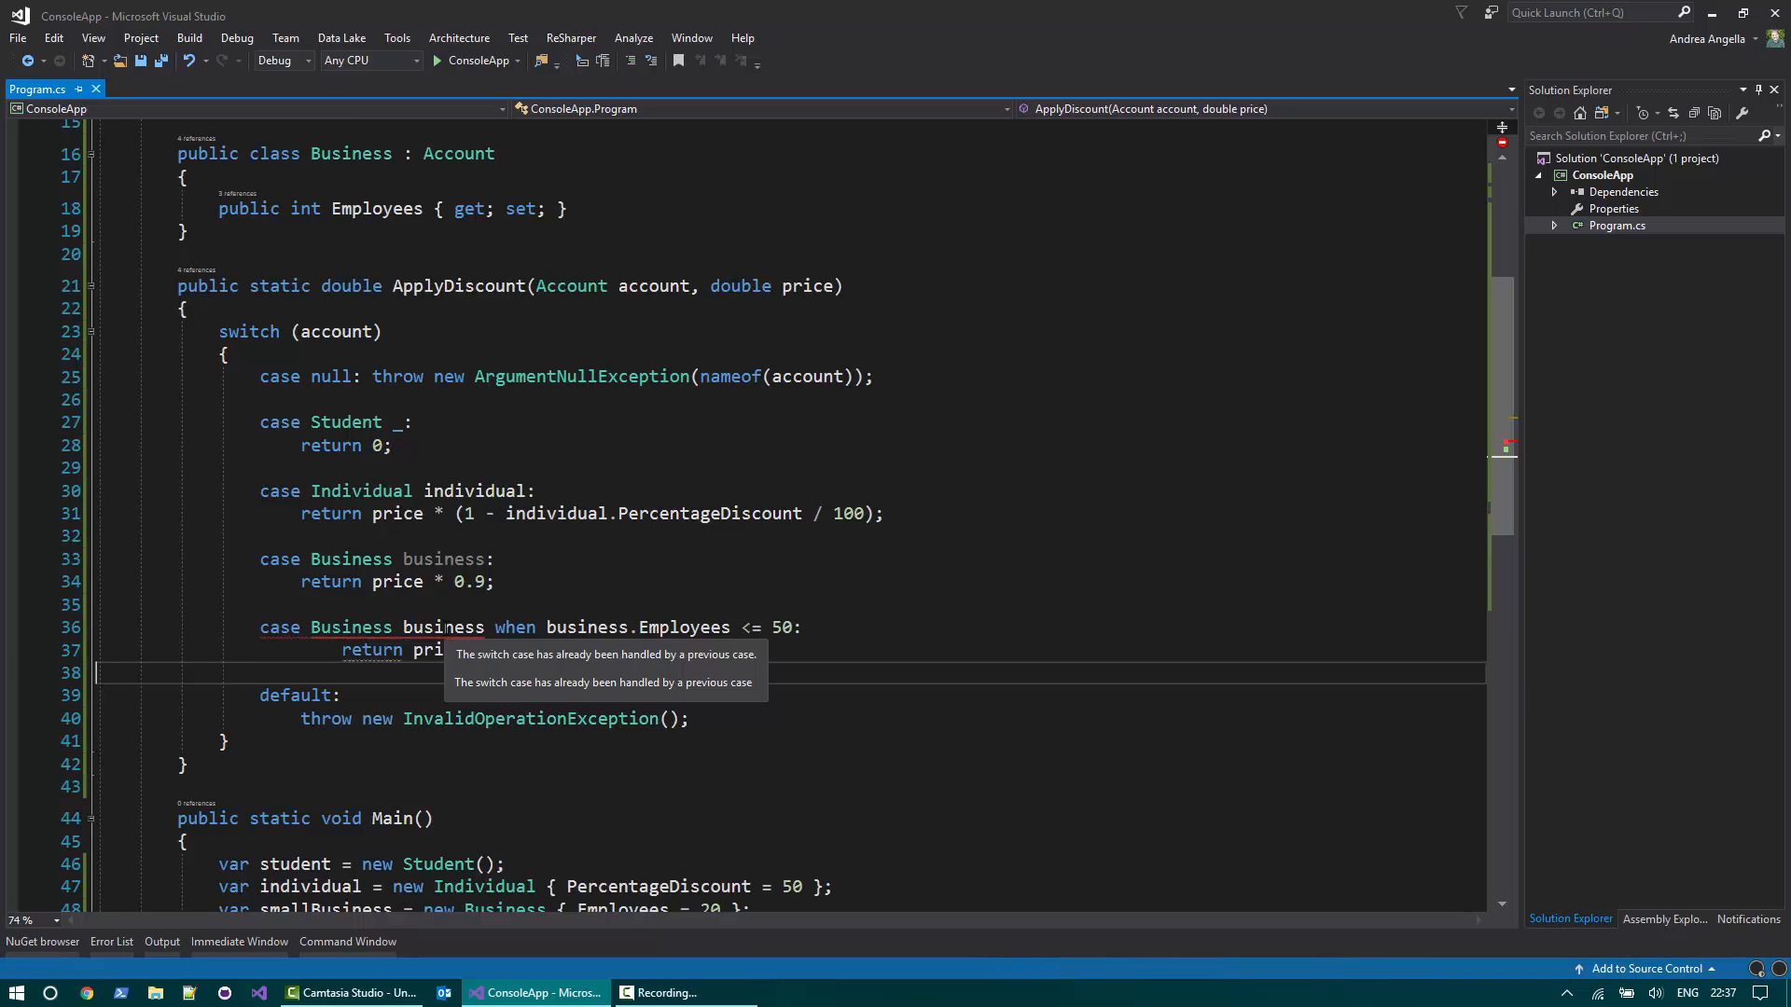
{"action": "left_click", "coordinate": [110, 940]}
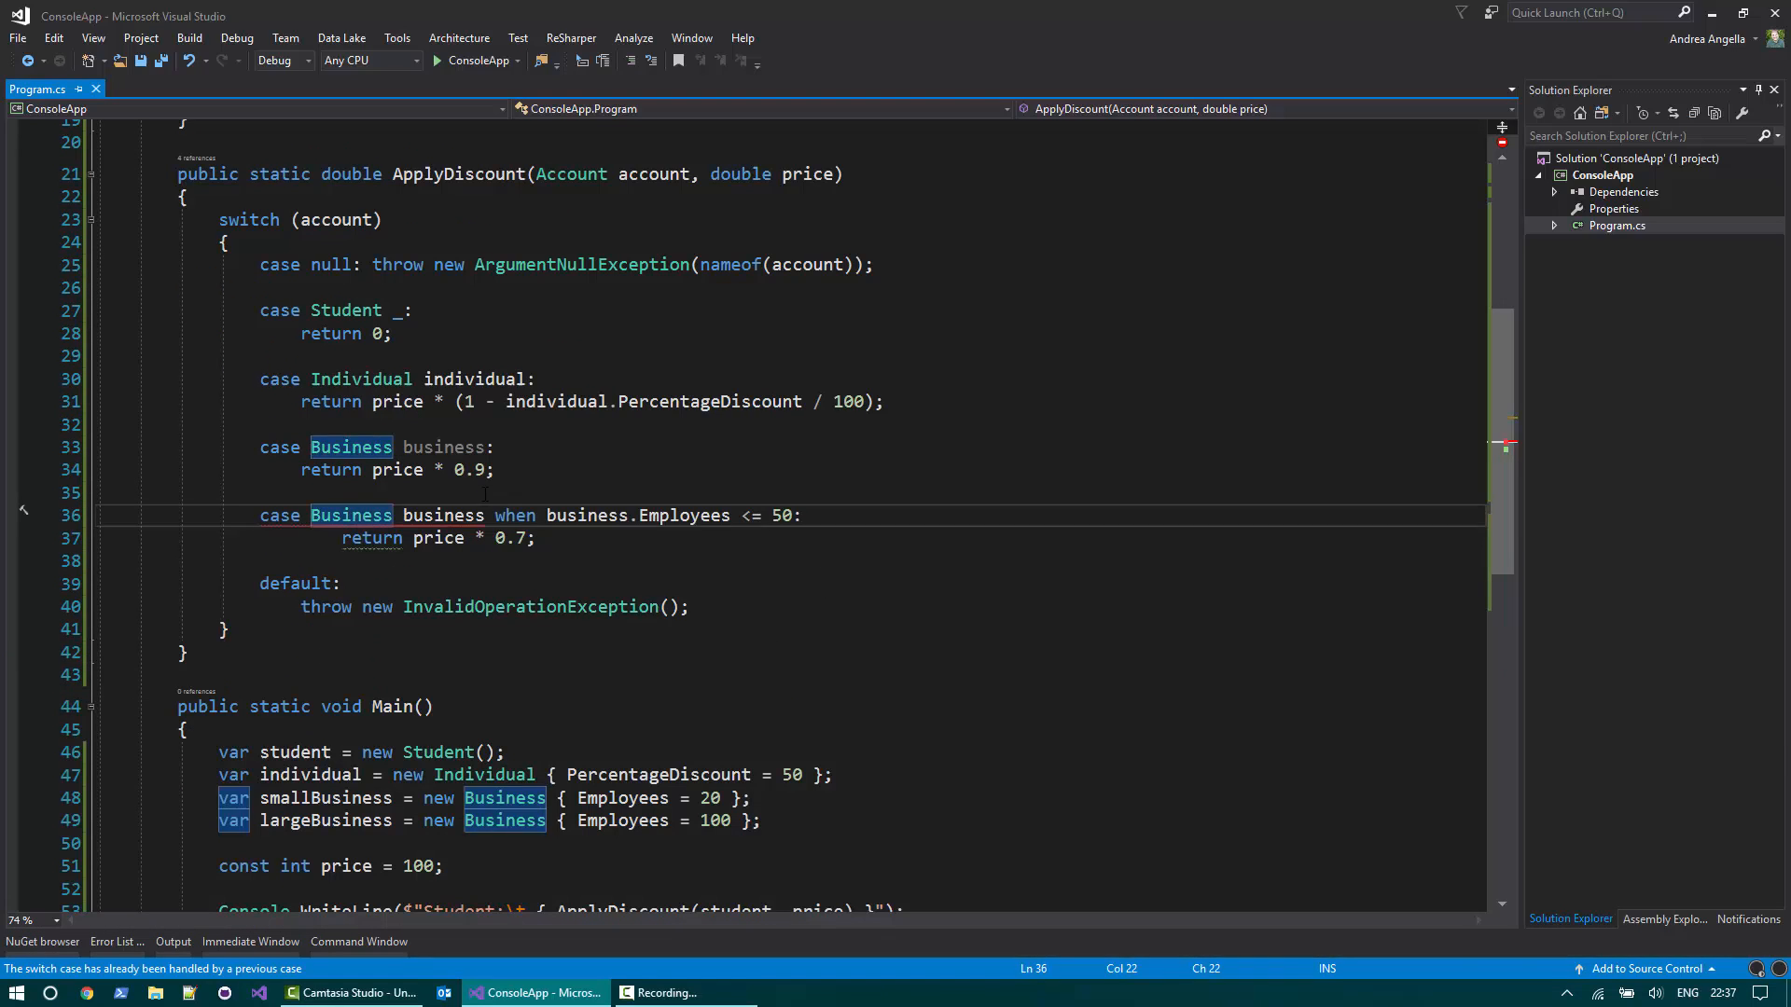
{"action": "left_click", "coordinate": [95, 446]}
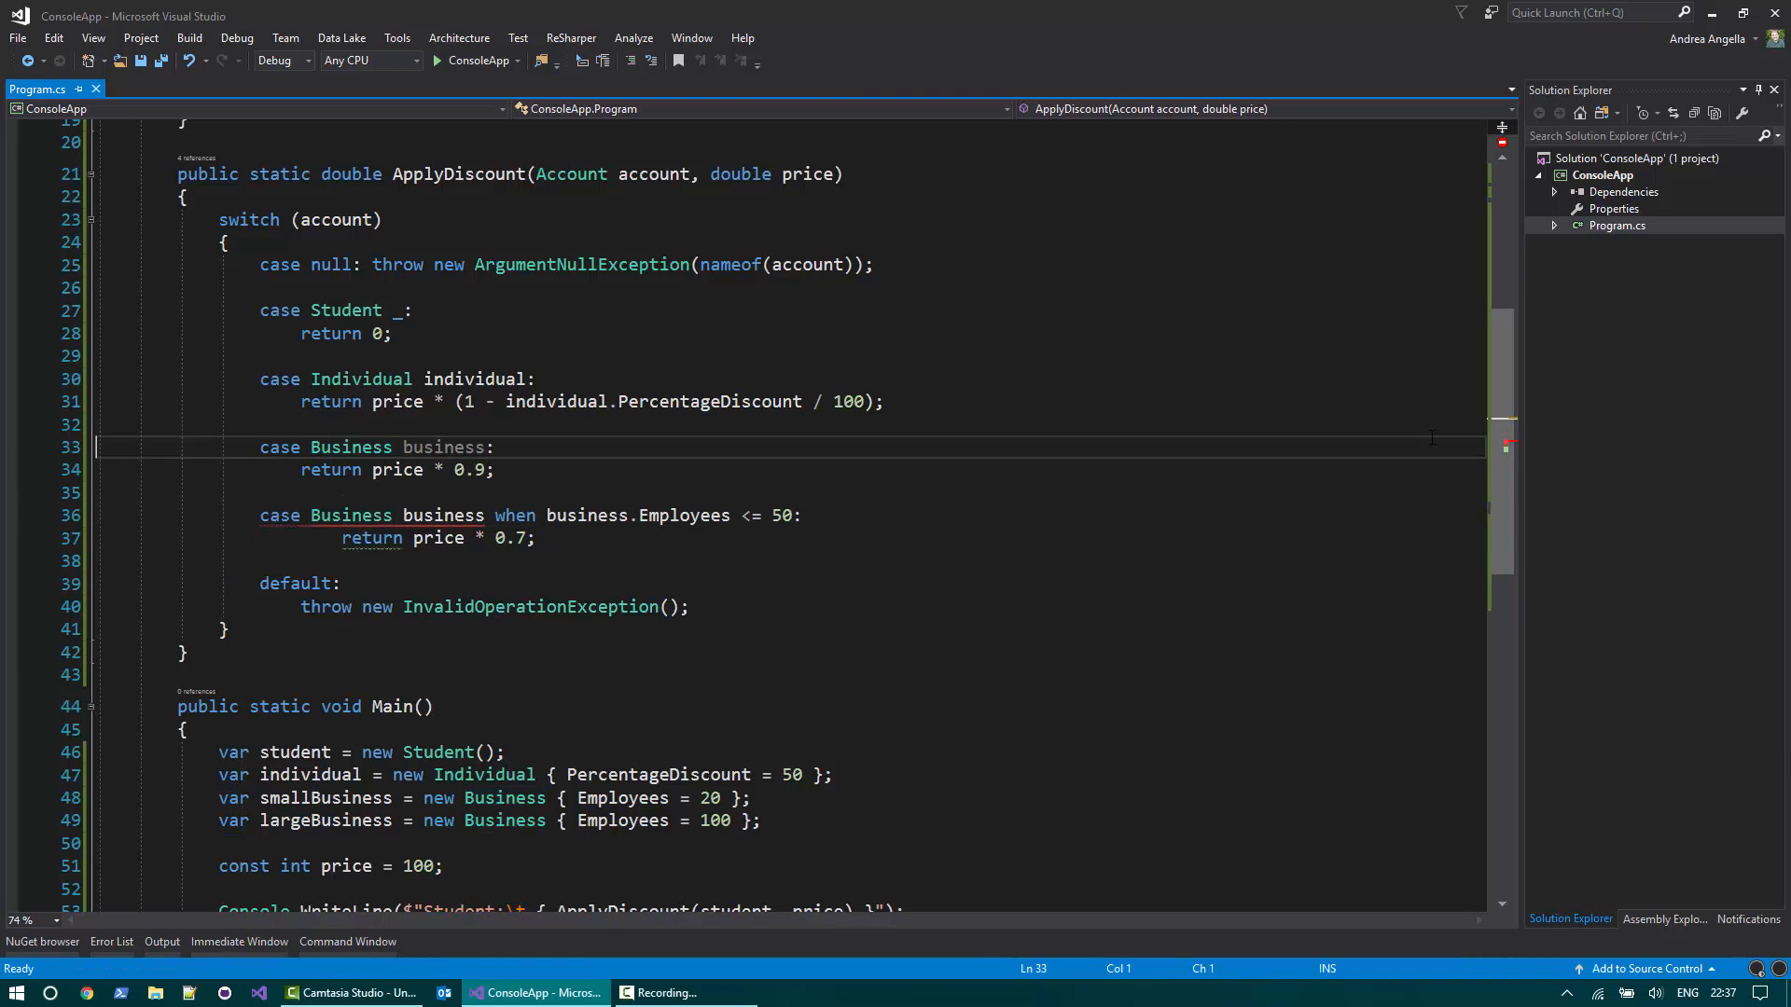